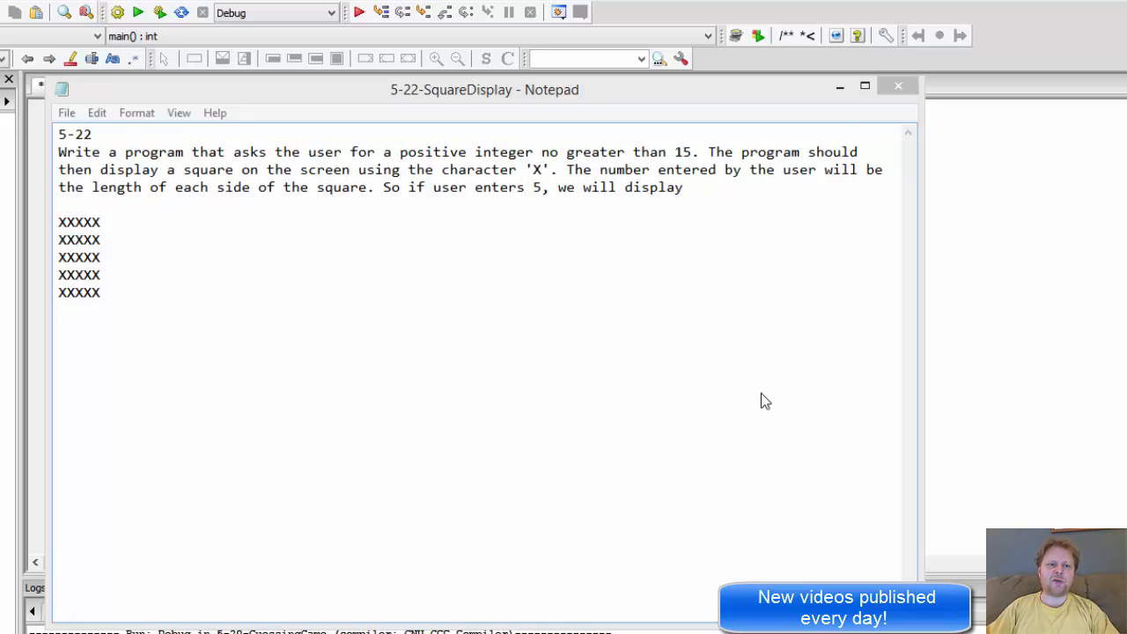
mouse_move(236, 169)
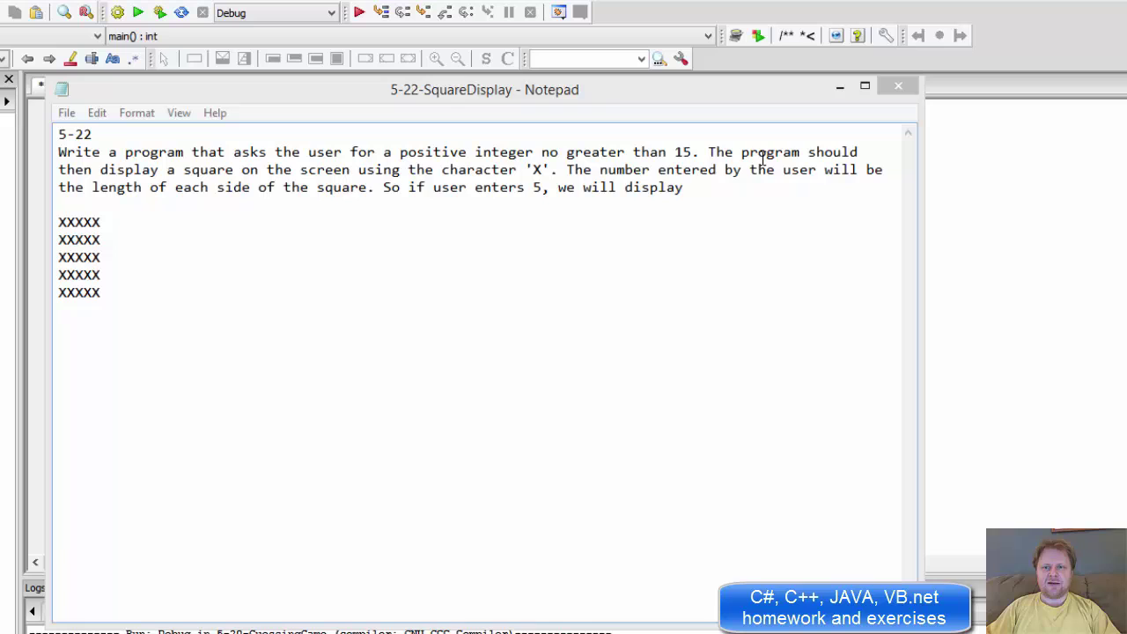
mouse_move(314, 180)
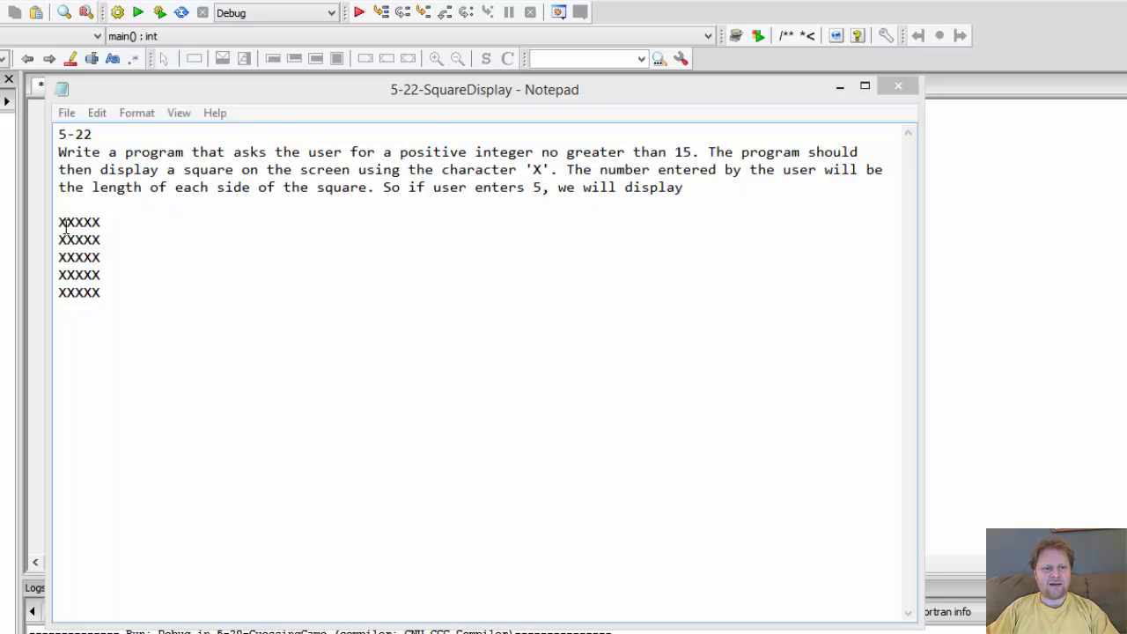
Step: Select the sample XXXXX row in the Notepad exercise, then return to main.cpp
double_click(78, 222)
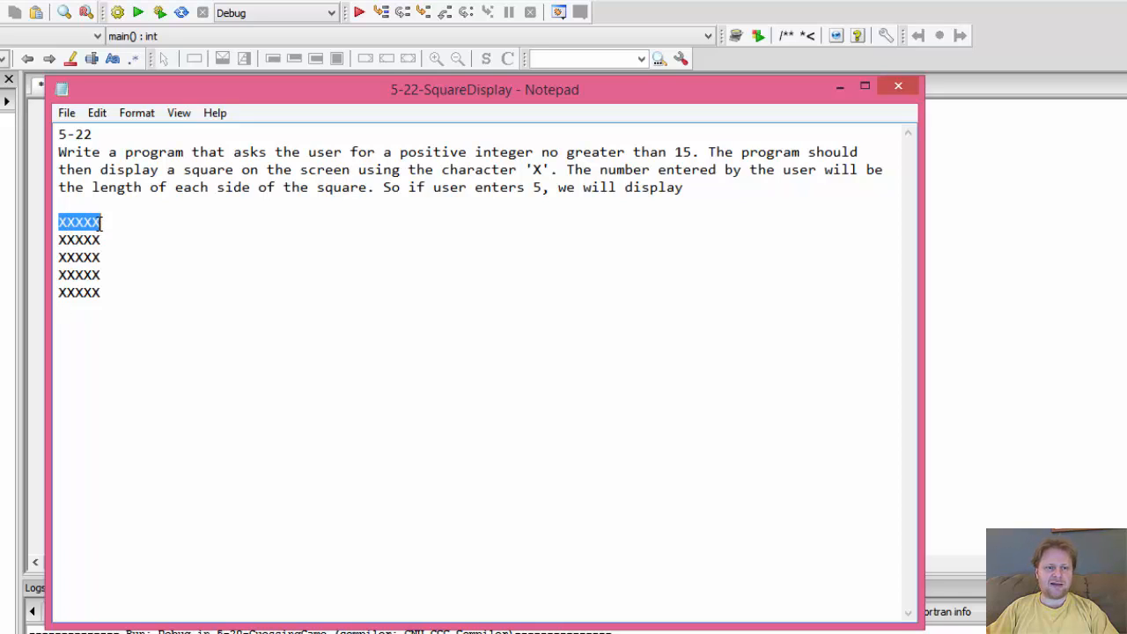
click(85, 221)
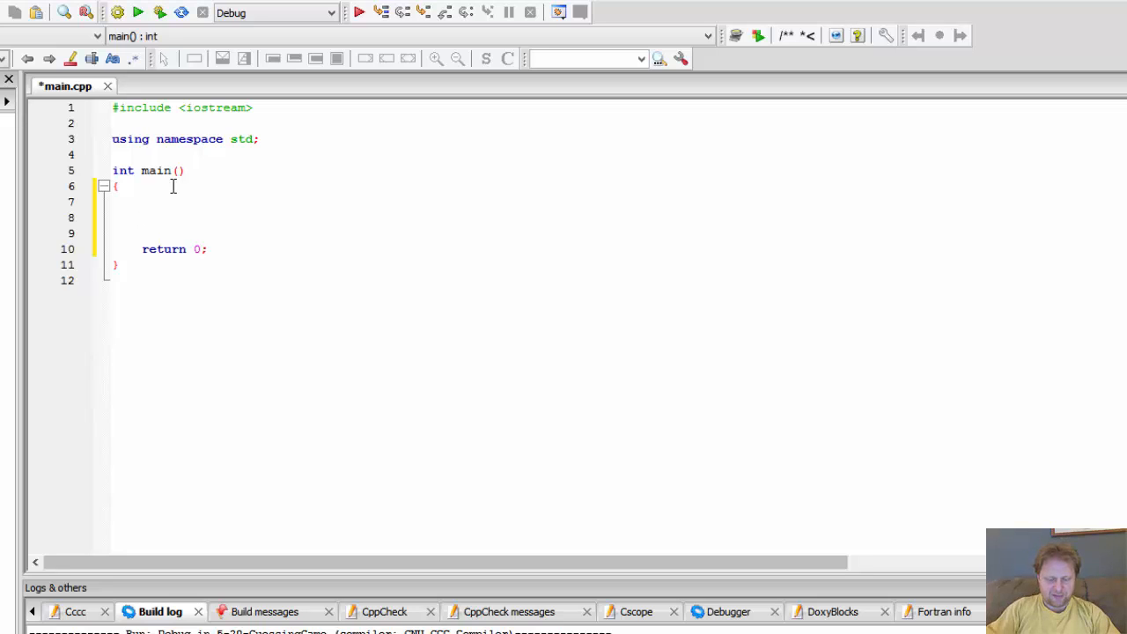
Step: Declare the integer variable sideSize initialised to 0 in main()
text(int)
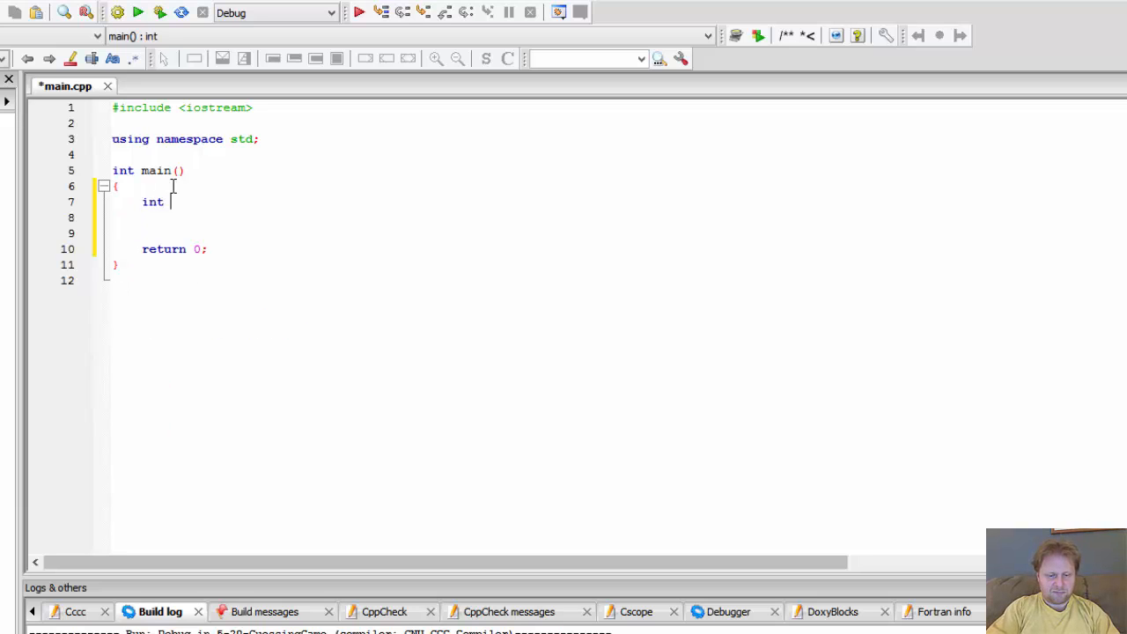
text(sides)
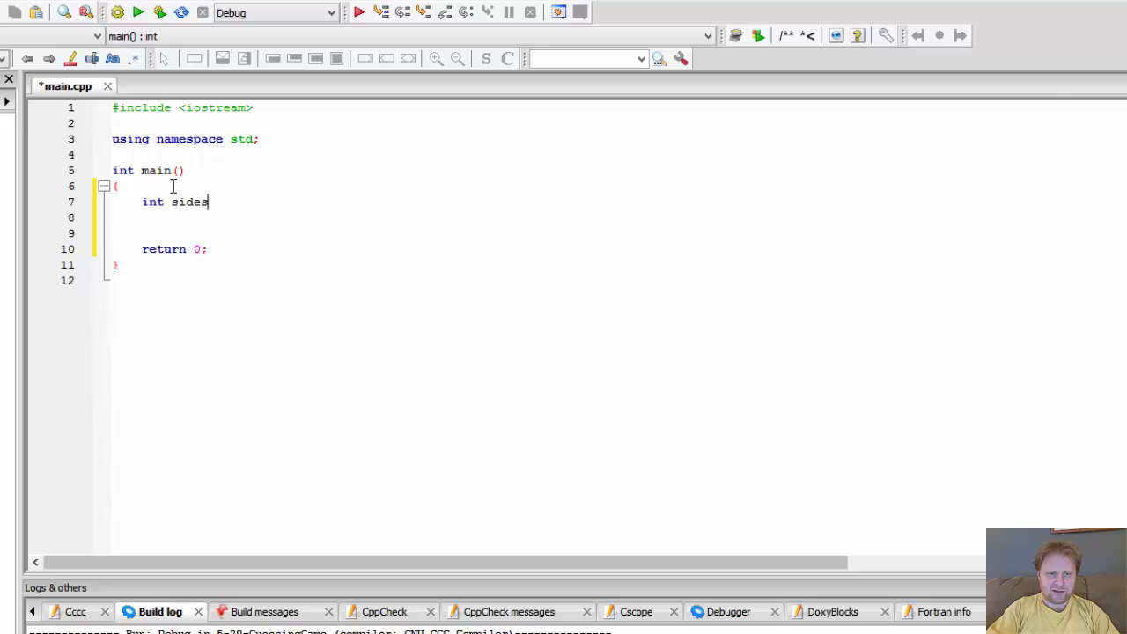
key(Backspace)
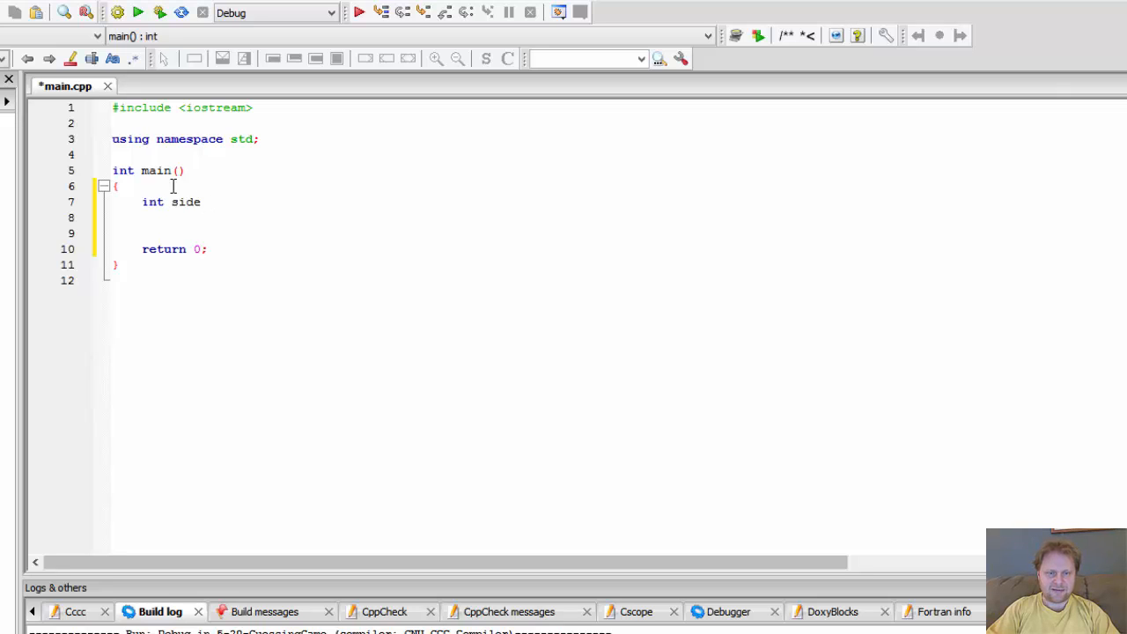
text(Size)
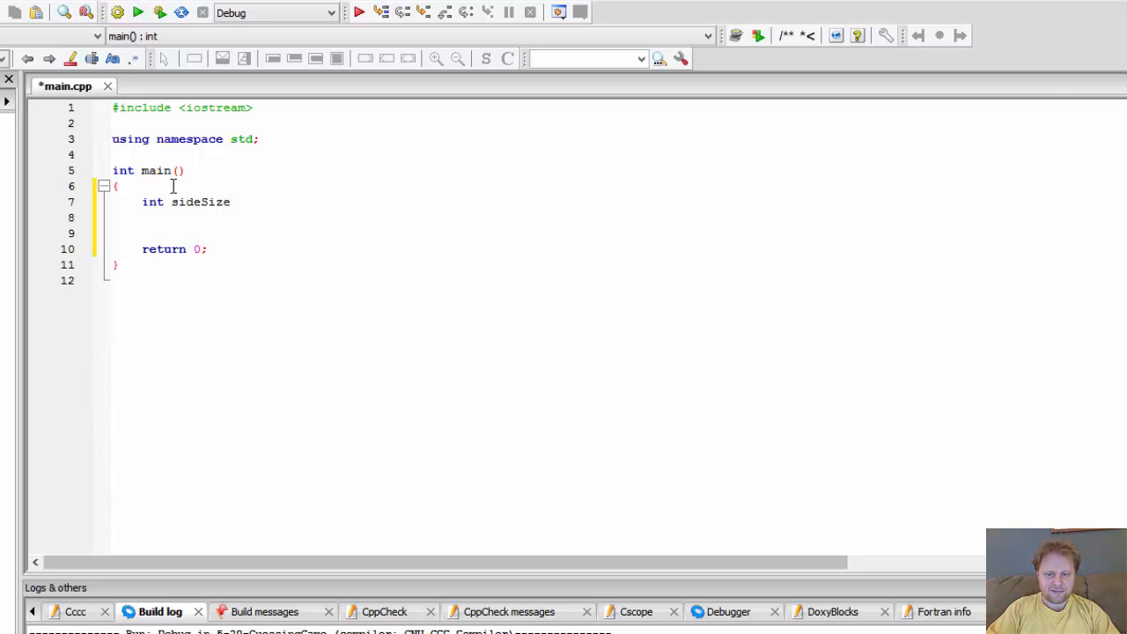
text(= 0;)
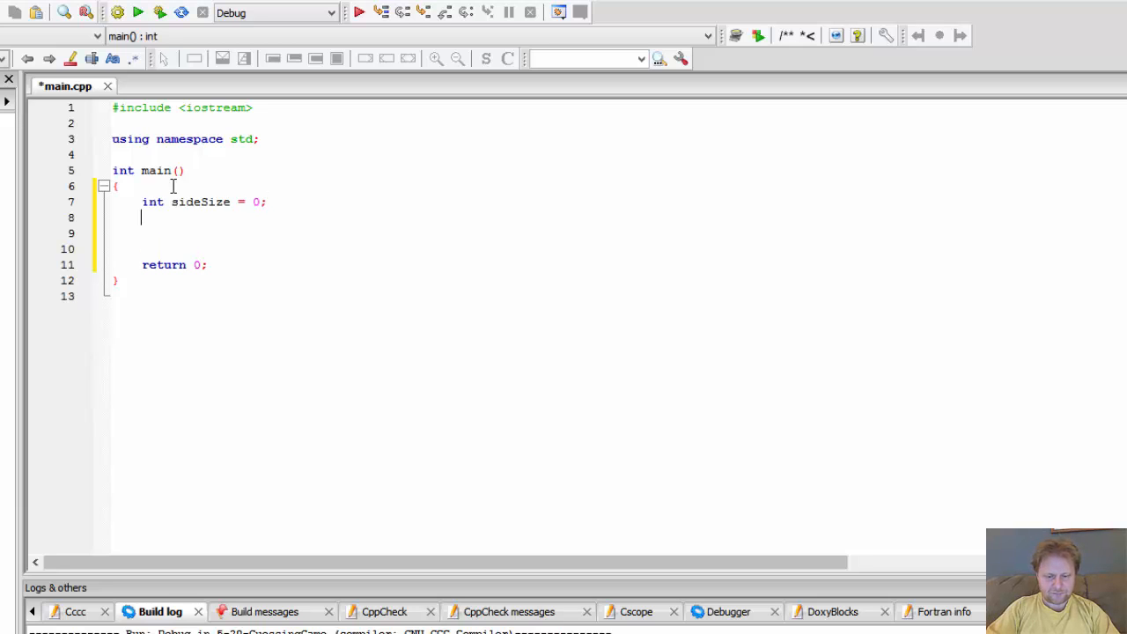
Step: Begin a cout prompt reading "Enter a number from"
text(cout << "Enter)
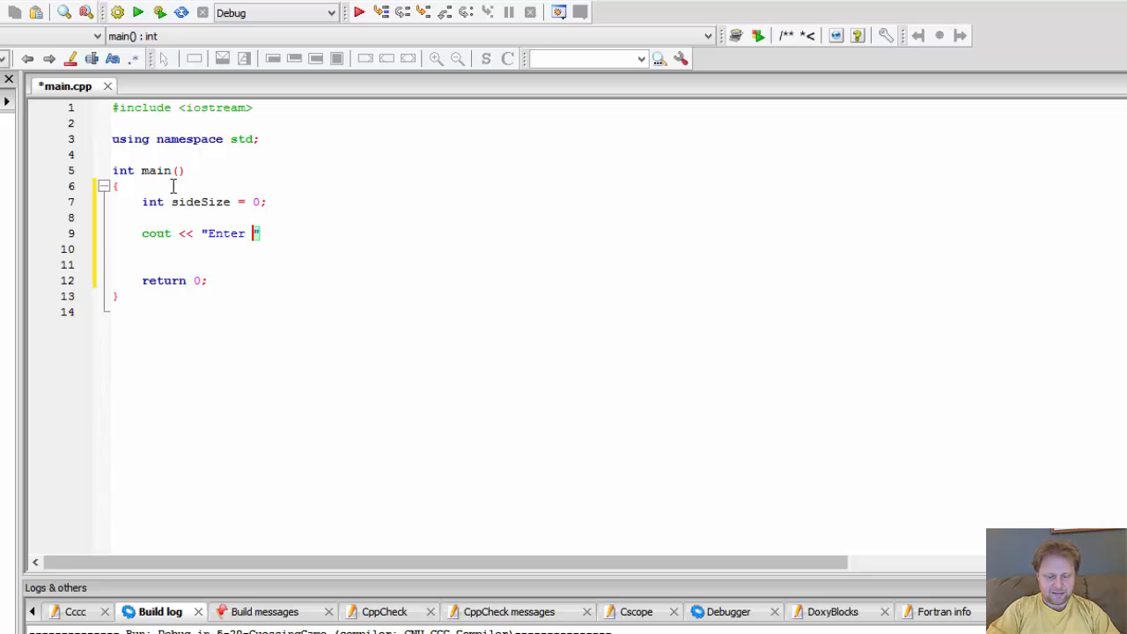
text(a n)
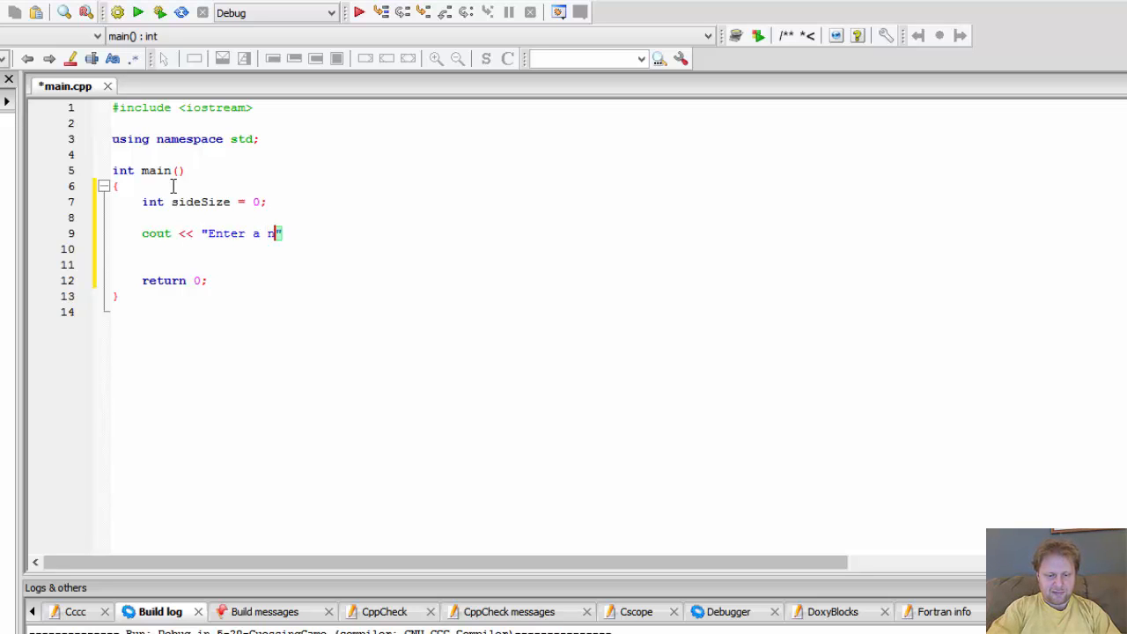
text(umber)
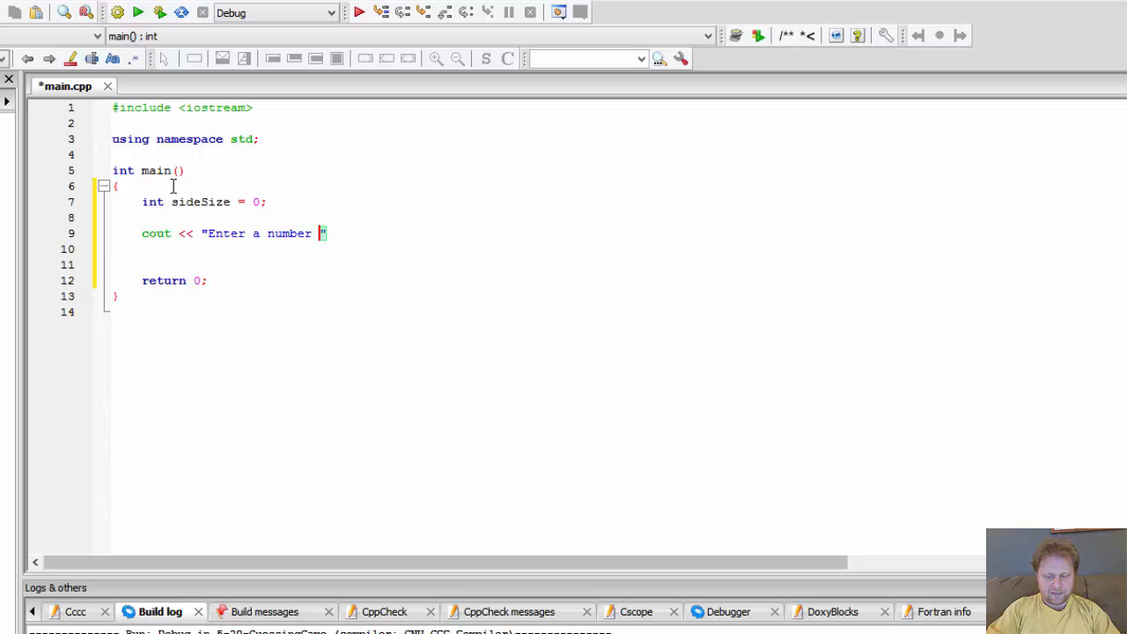
text(from)
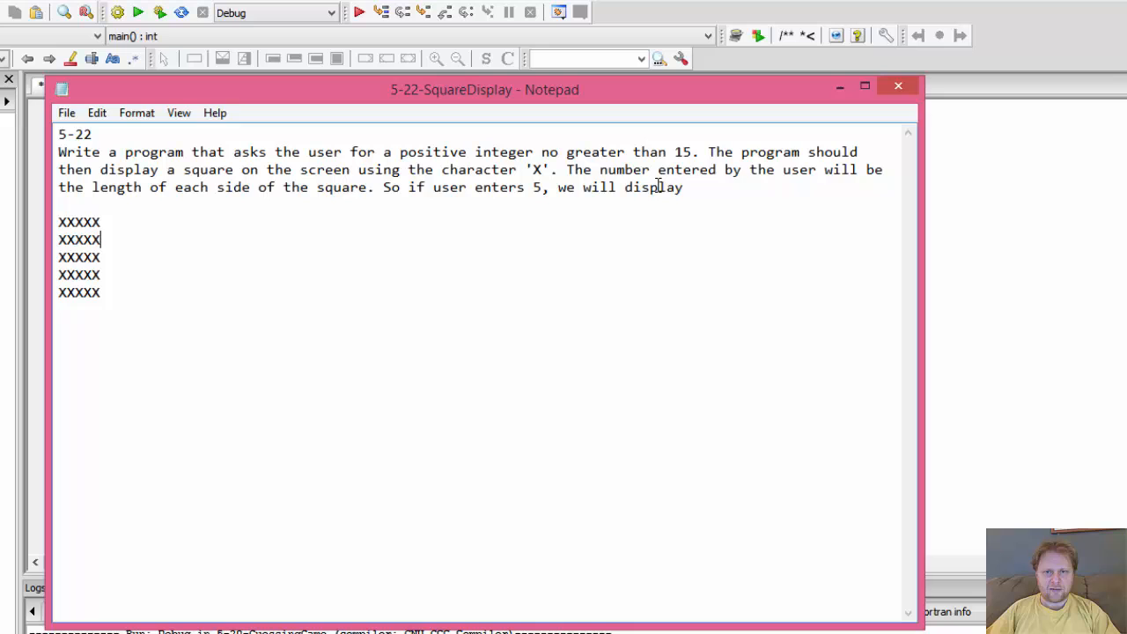
mouse_move(944, 169)
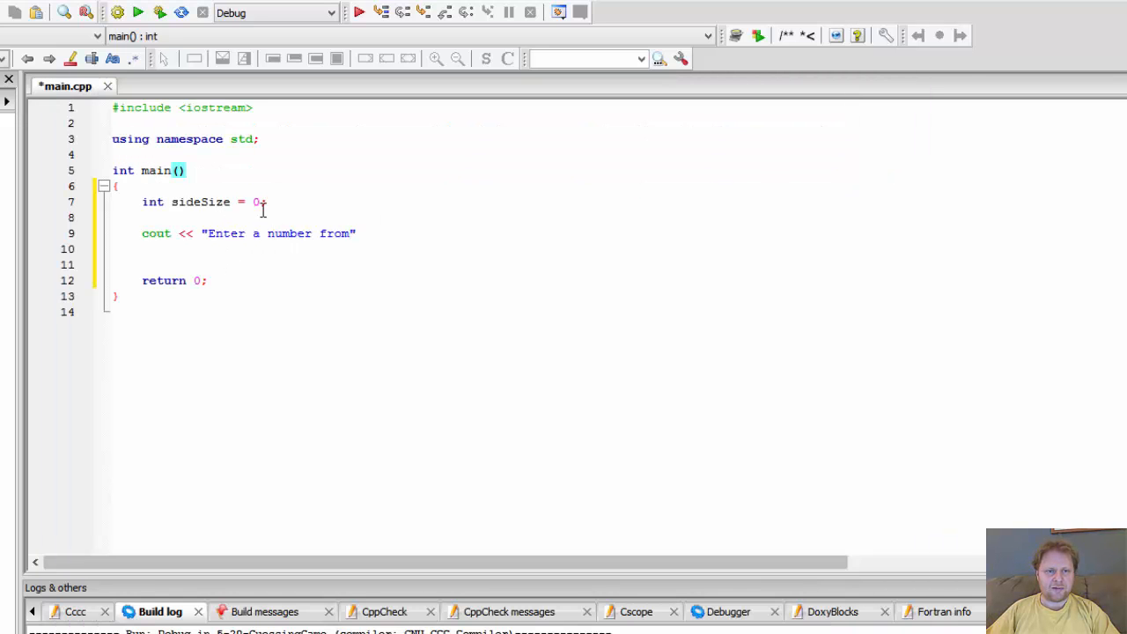
Step: Complete the prompt "Enter a number from 1 to 15" with endl and add cin >> sideSize;
text(1 to 15)
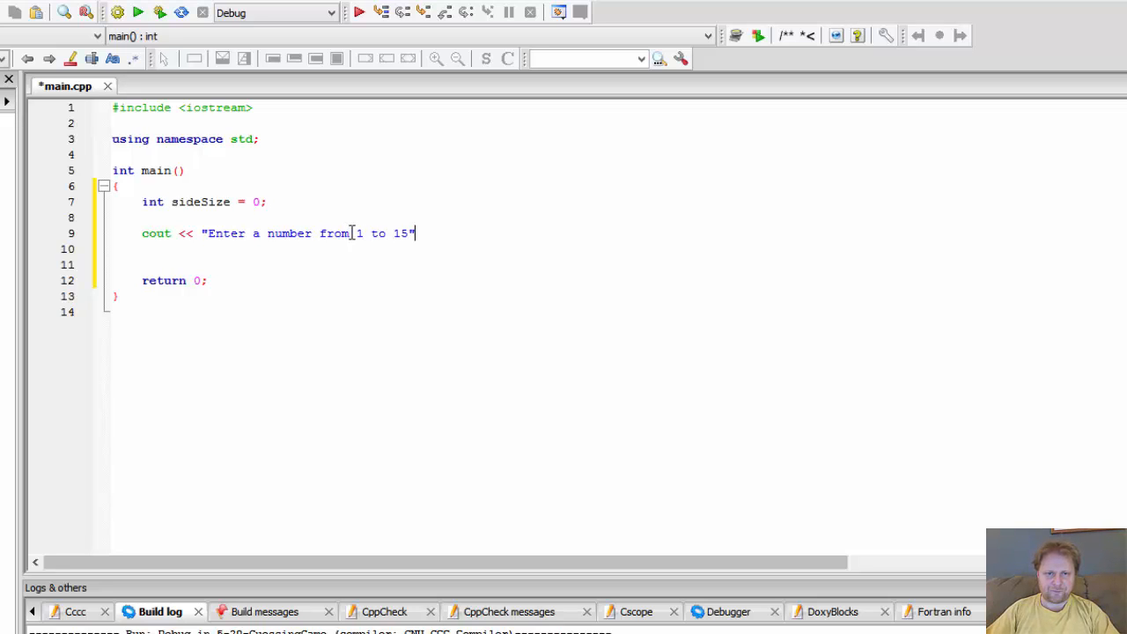
text(<< endl;)
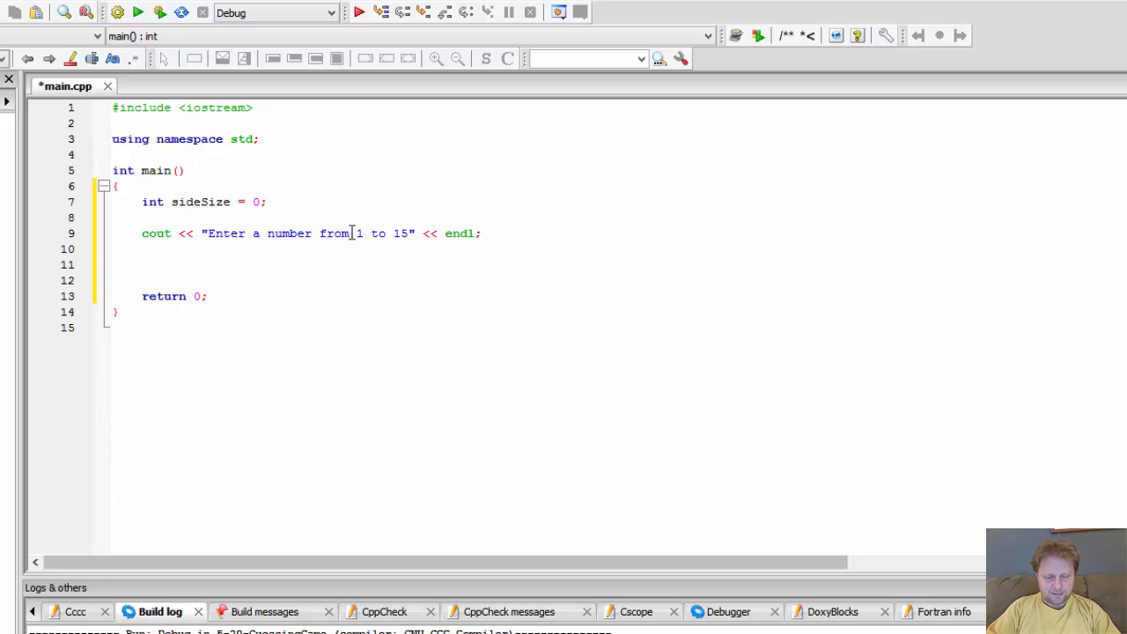
text(cin)
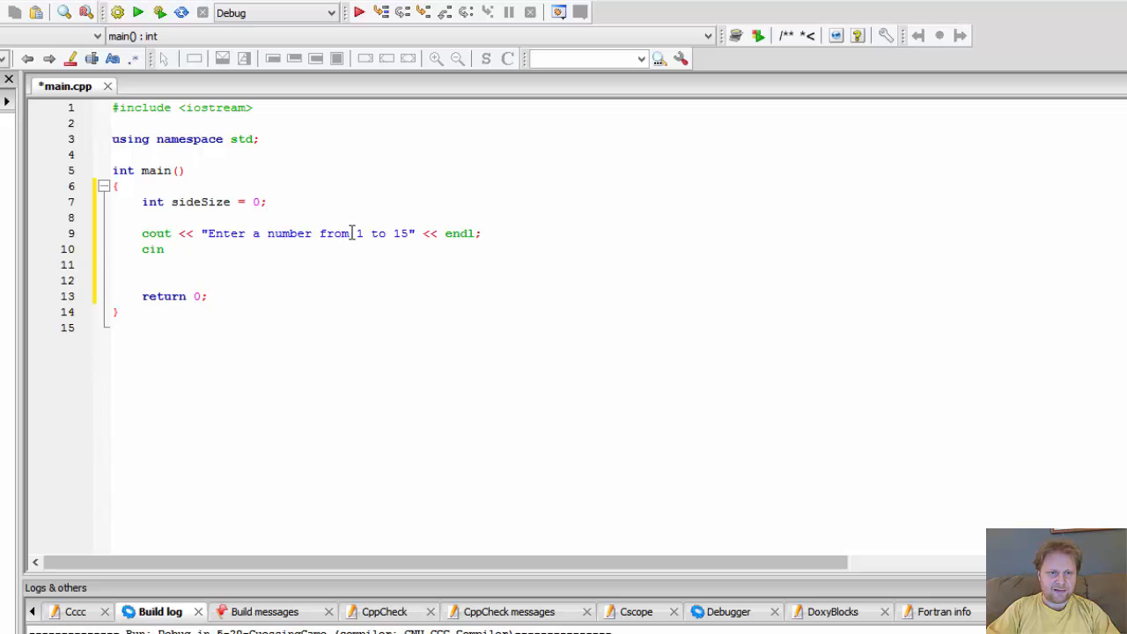
text(>> sideSize;)
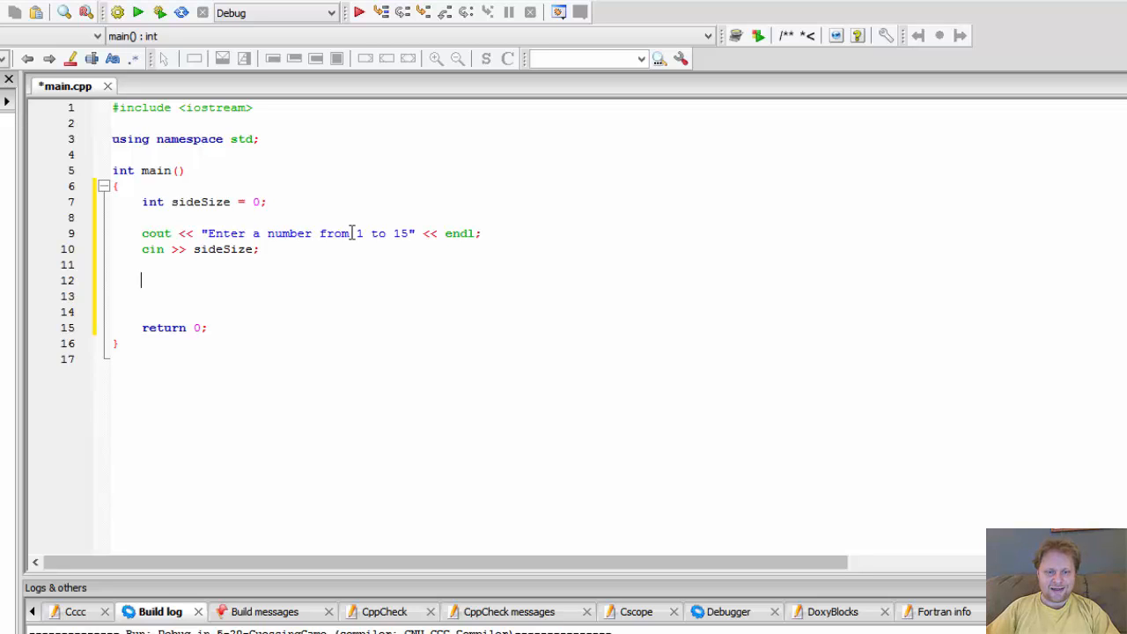
Step: Write the outer loop for (int r = 1; r <= sideSize; r++) with braces
text(for ())
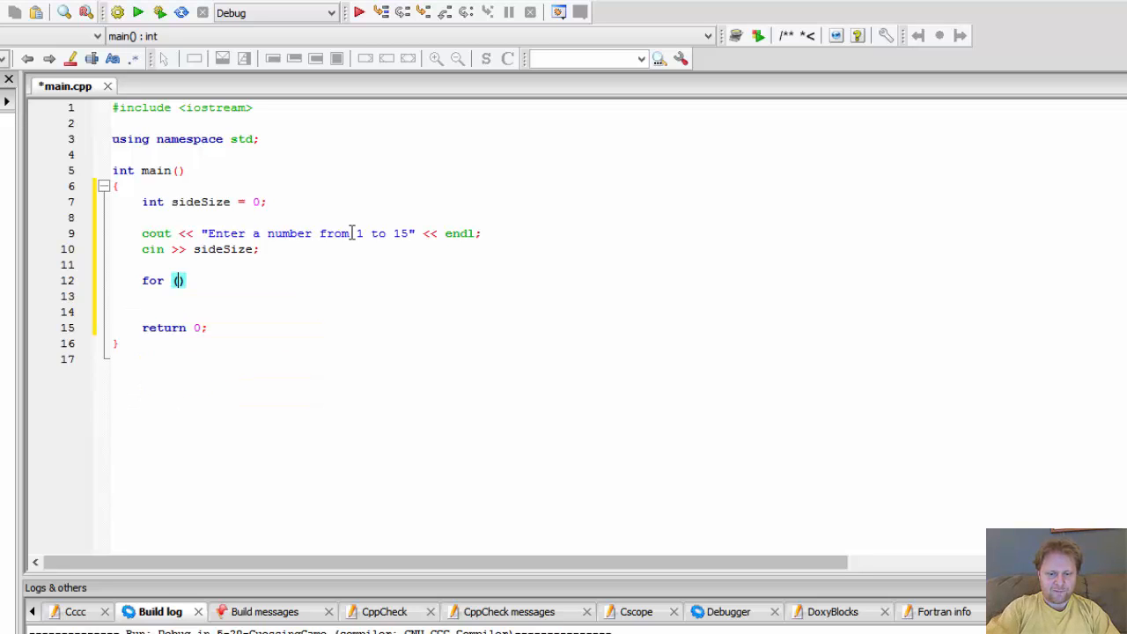
text(int)
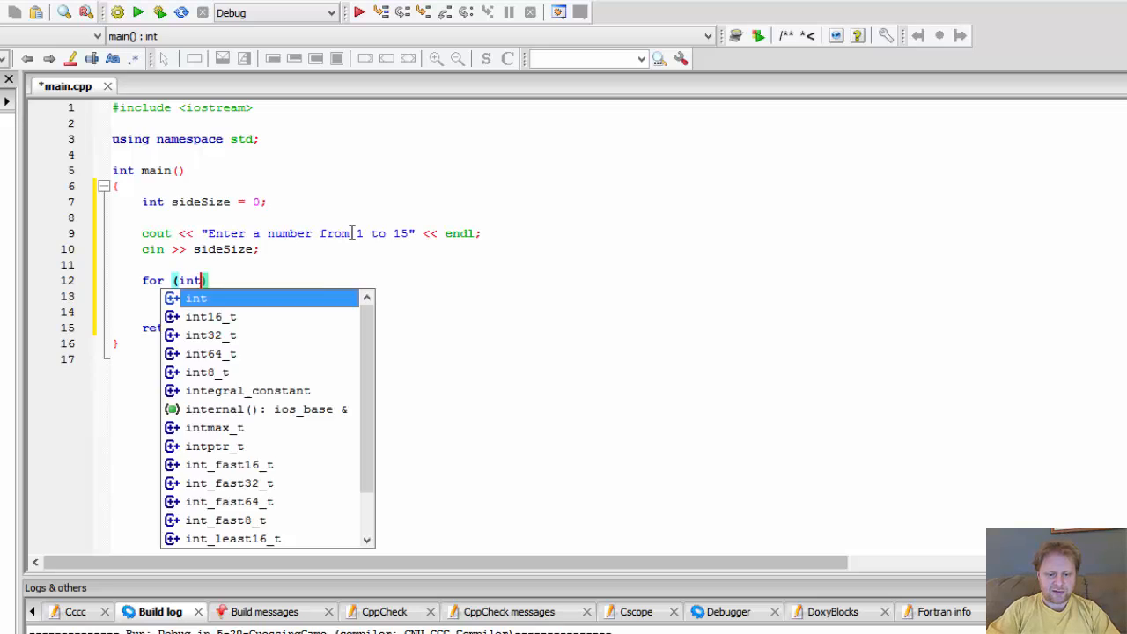
text(r)
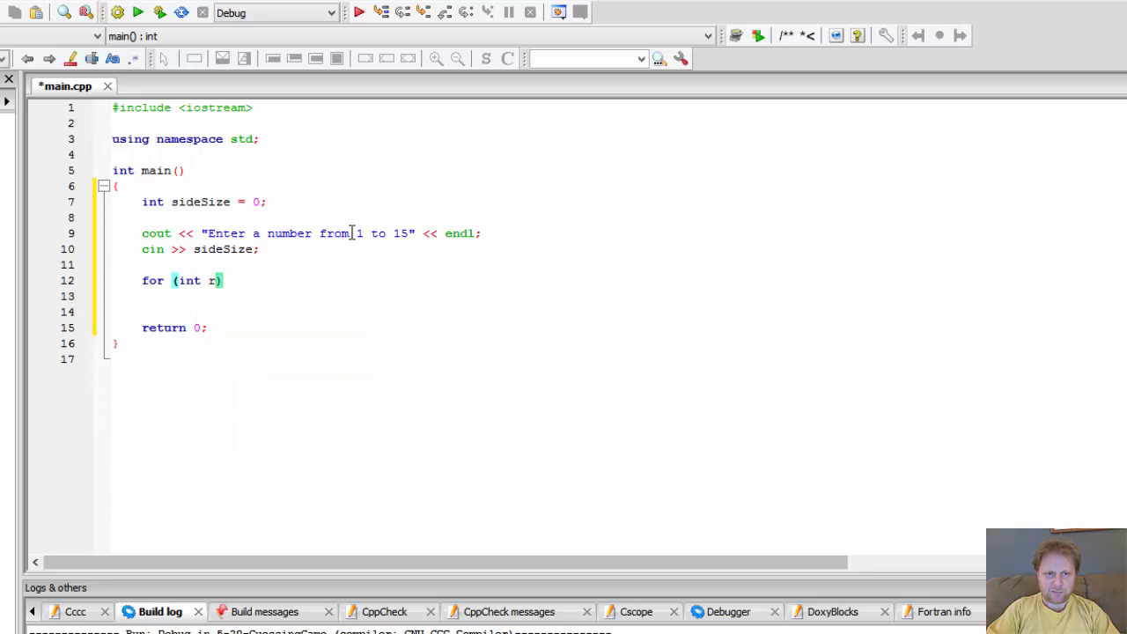
text(=)
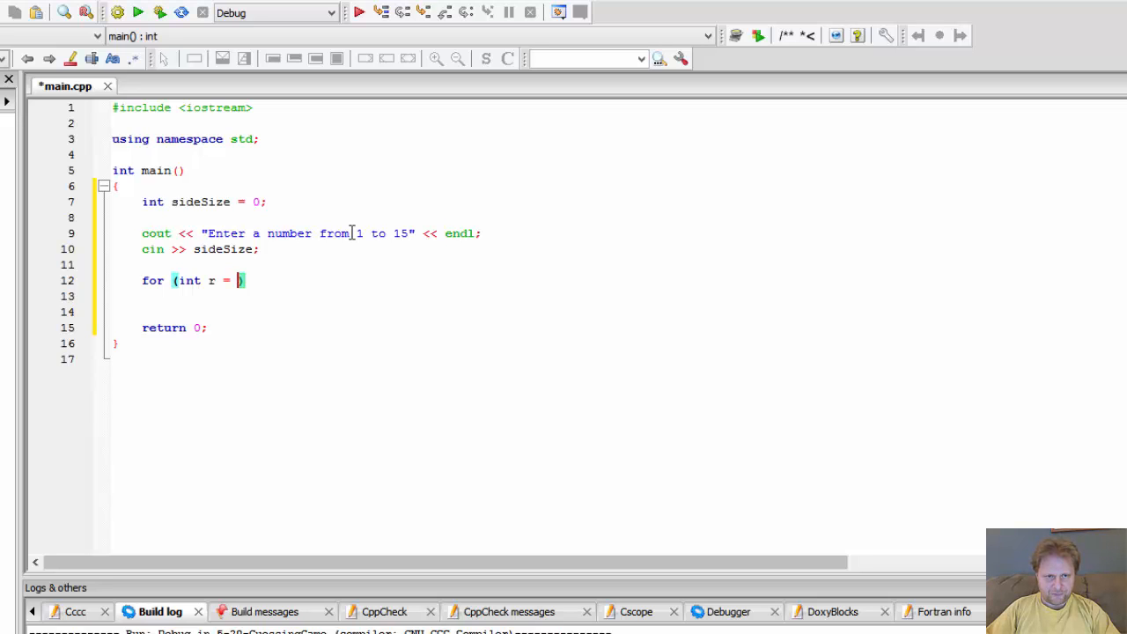
text(1)
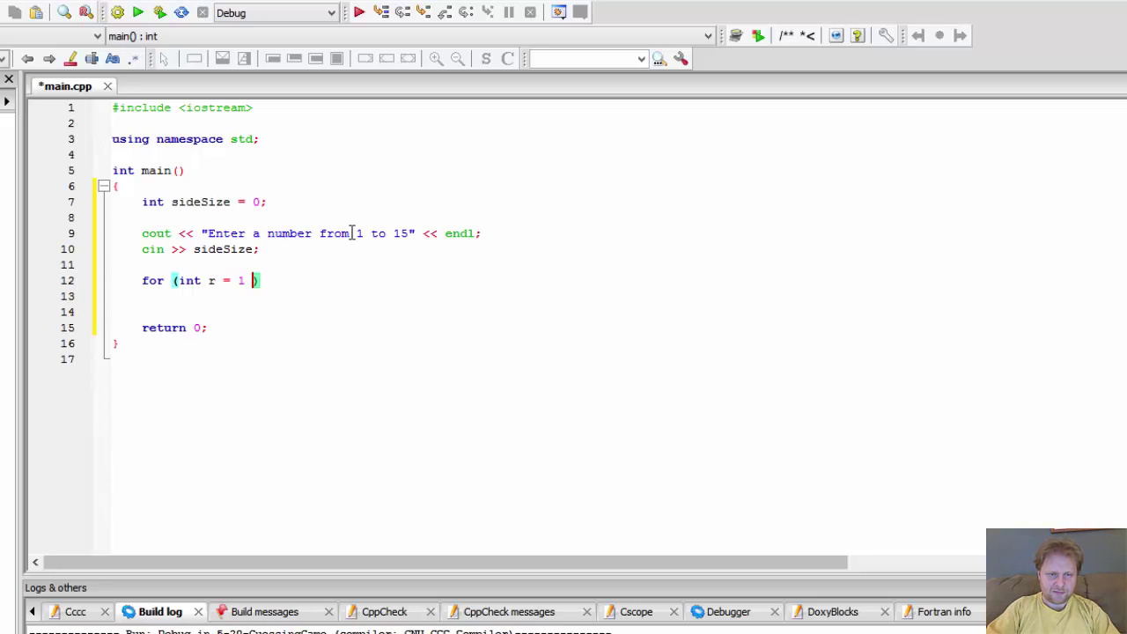
text(;)
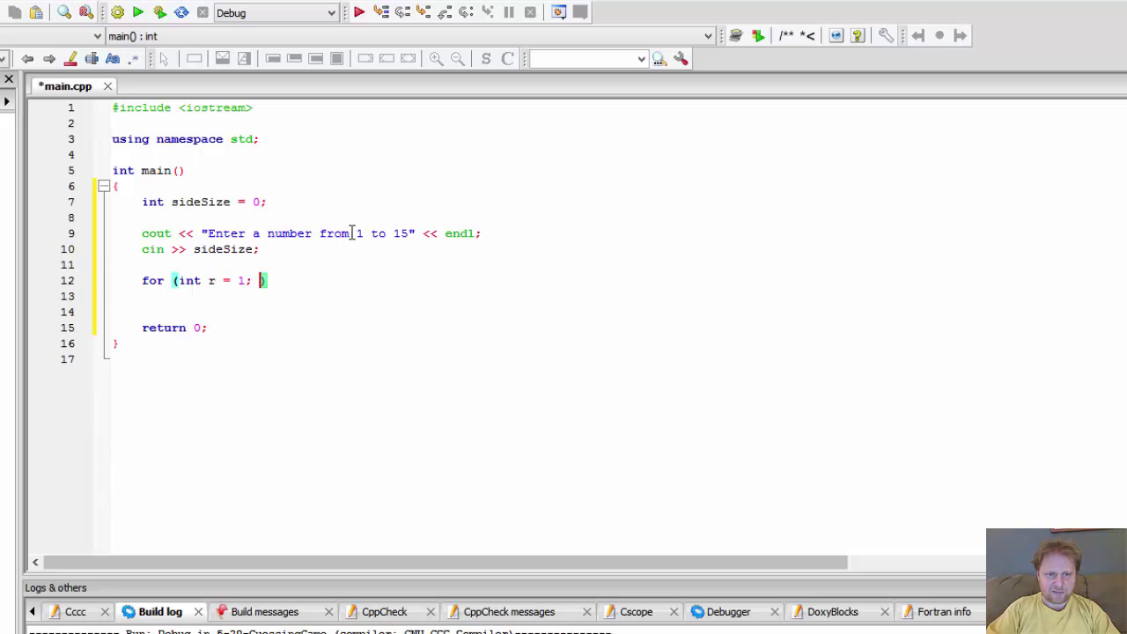
text(r <)
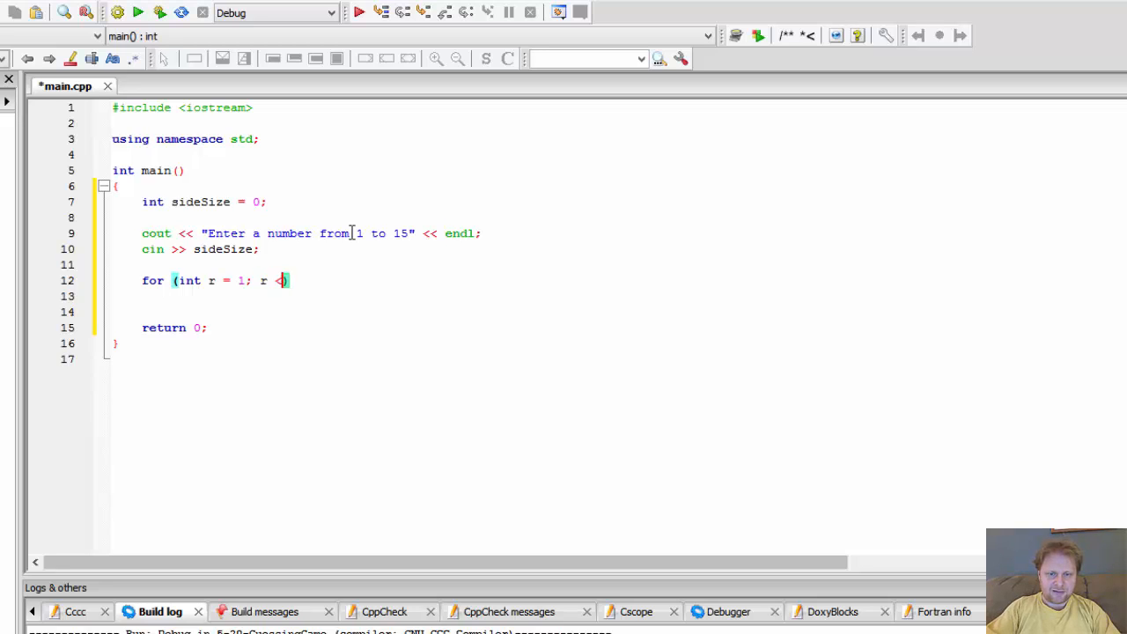
text(=)
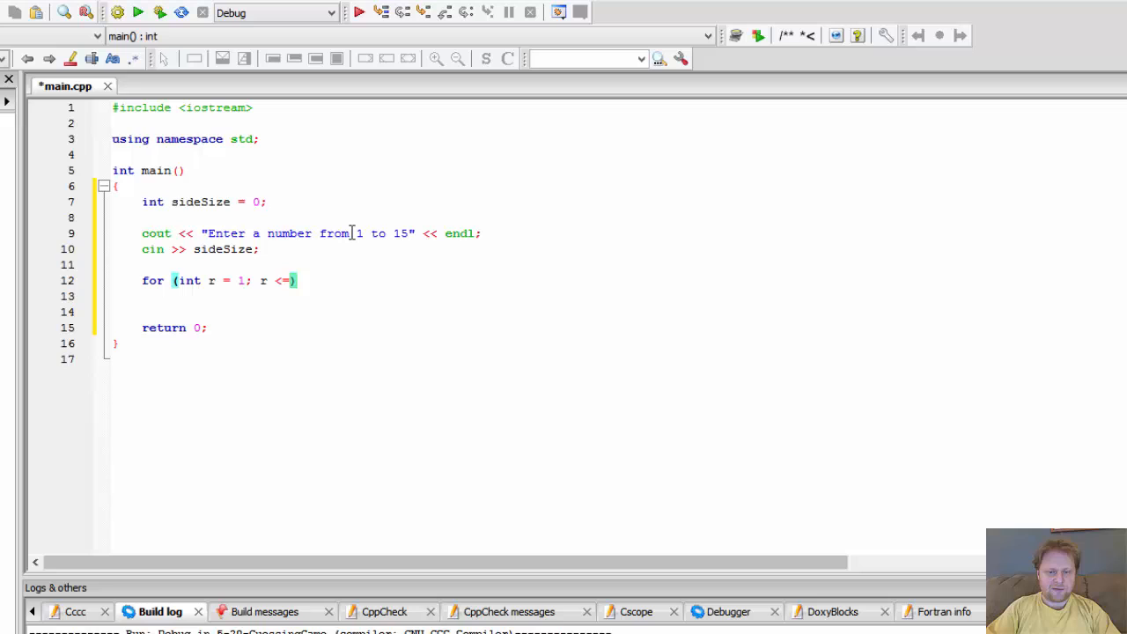
text(sideSize; r ++)
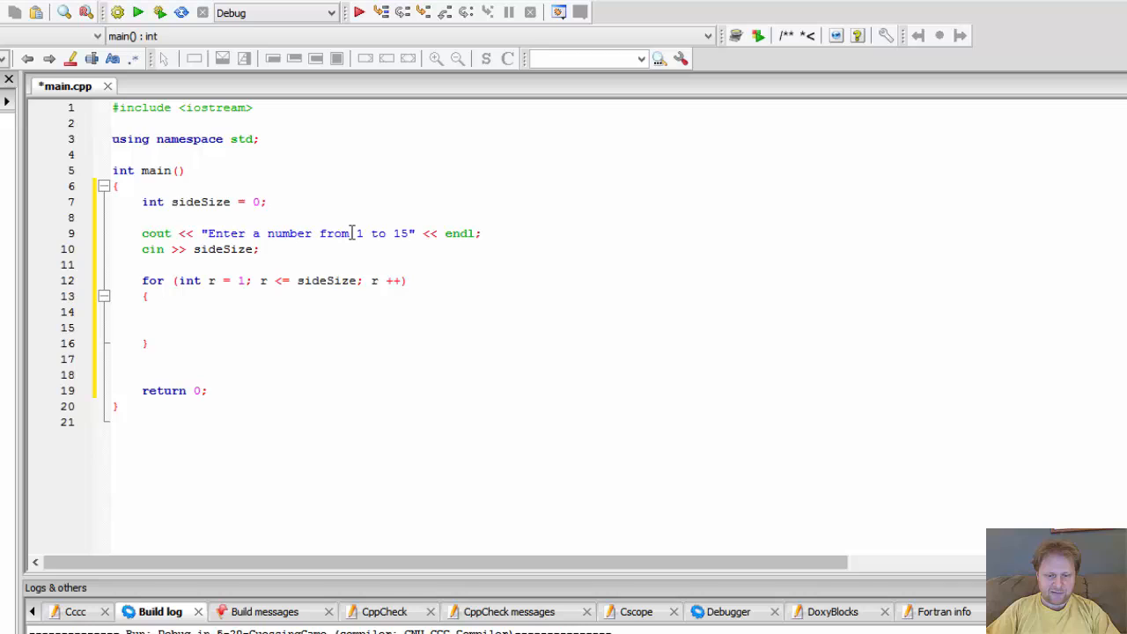
text(for)
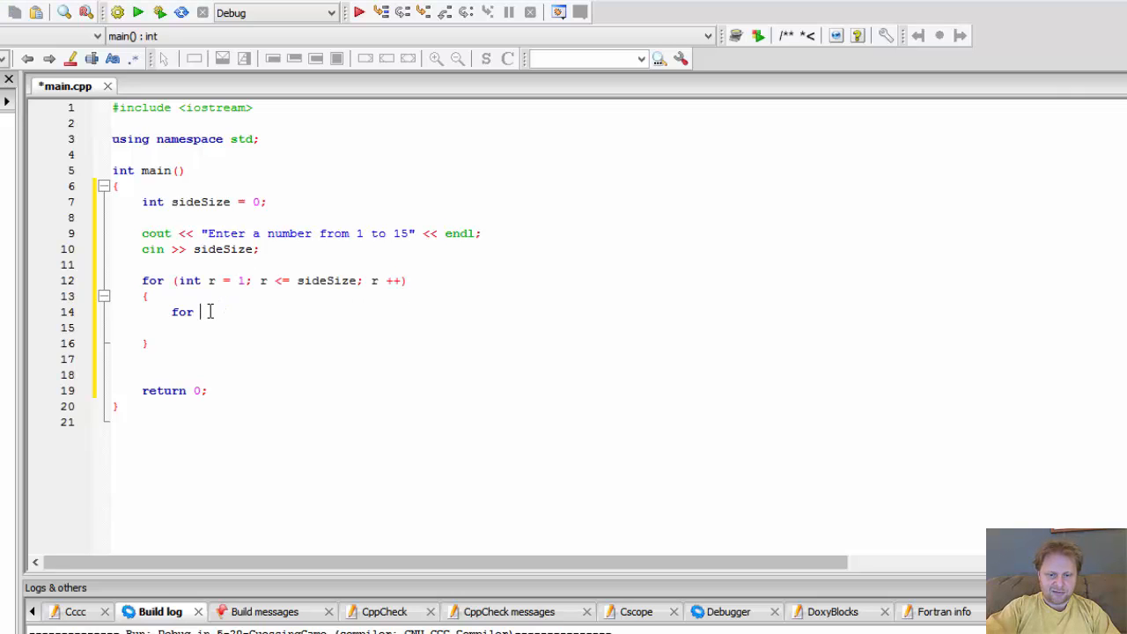
Step: Write the nested loop for (int c = 1; c <= sideSize; c++) with empty braces
text(())
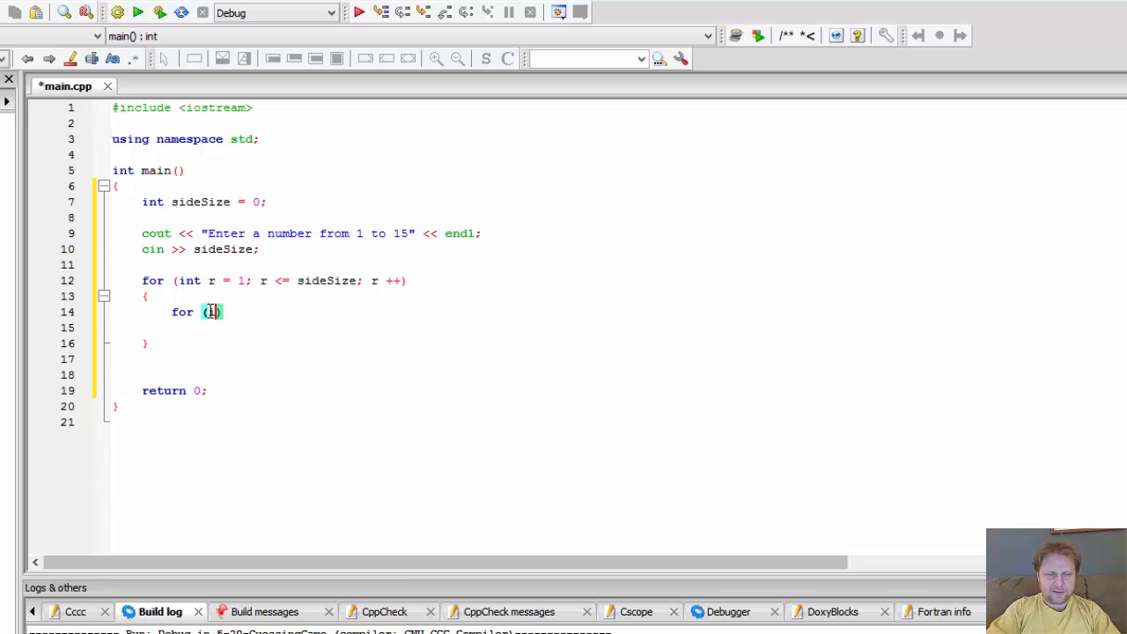
text(int c =)
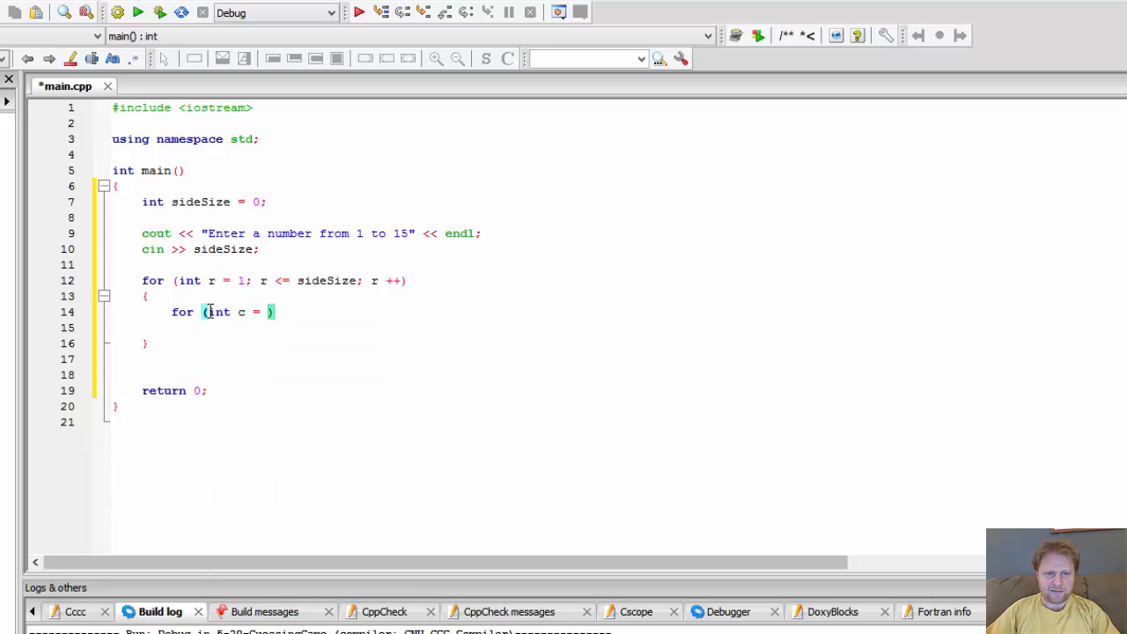
text(1;)
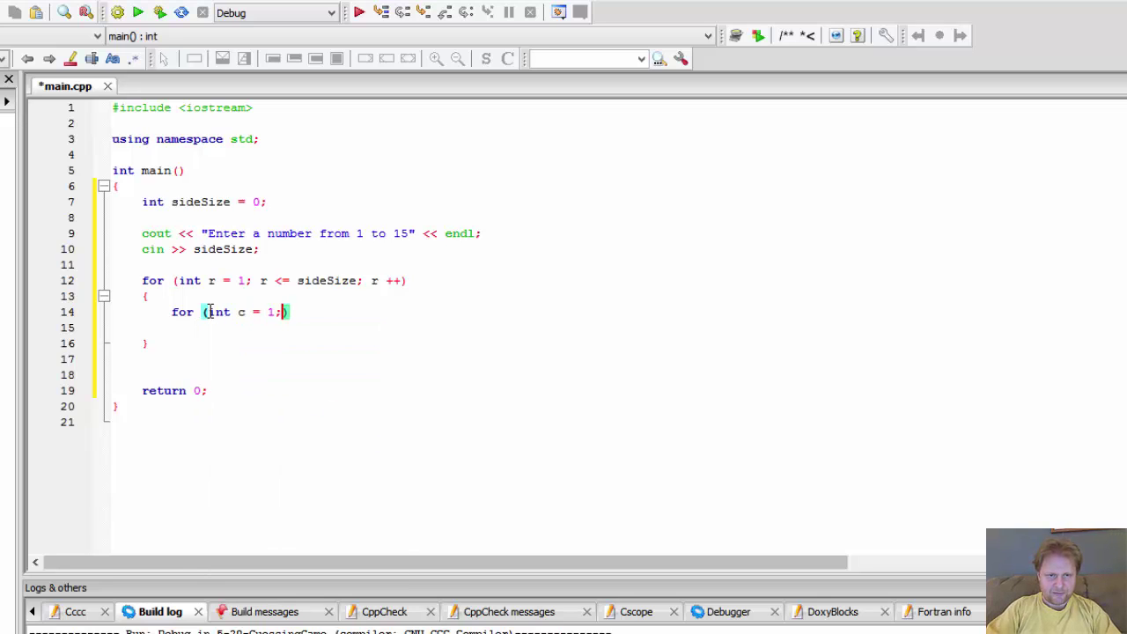
text(c <= s)
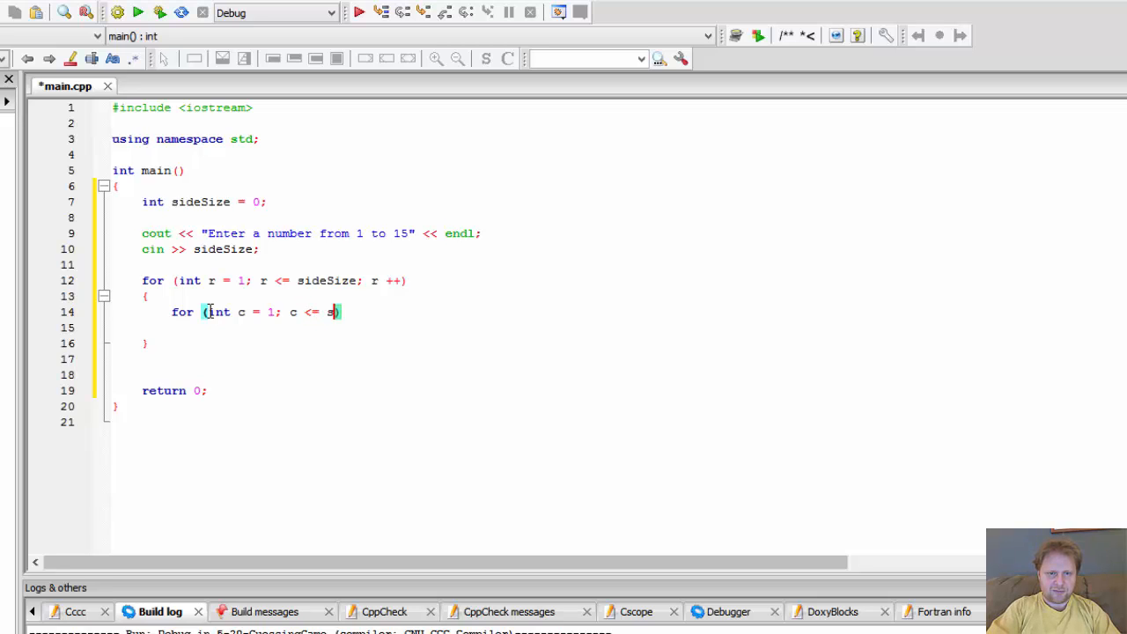
text(ideSize)
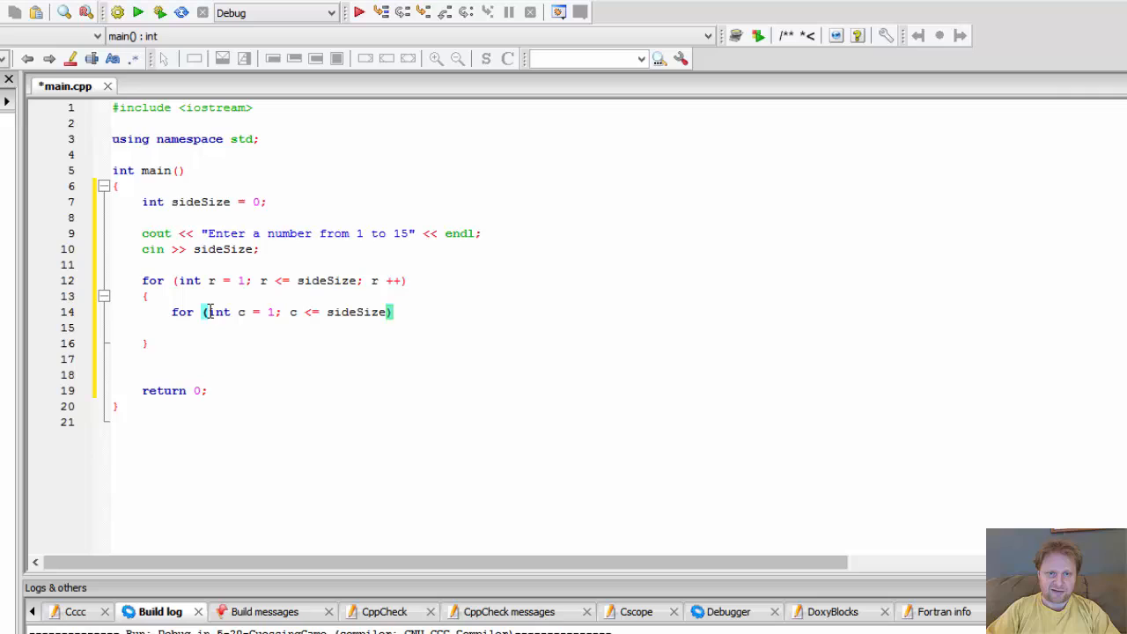
text(; c)
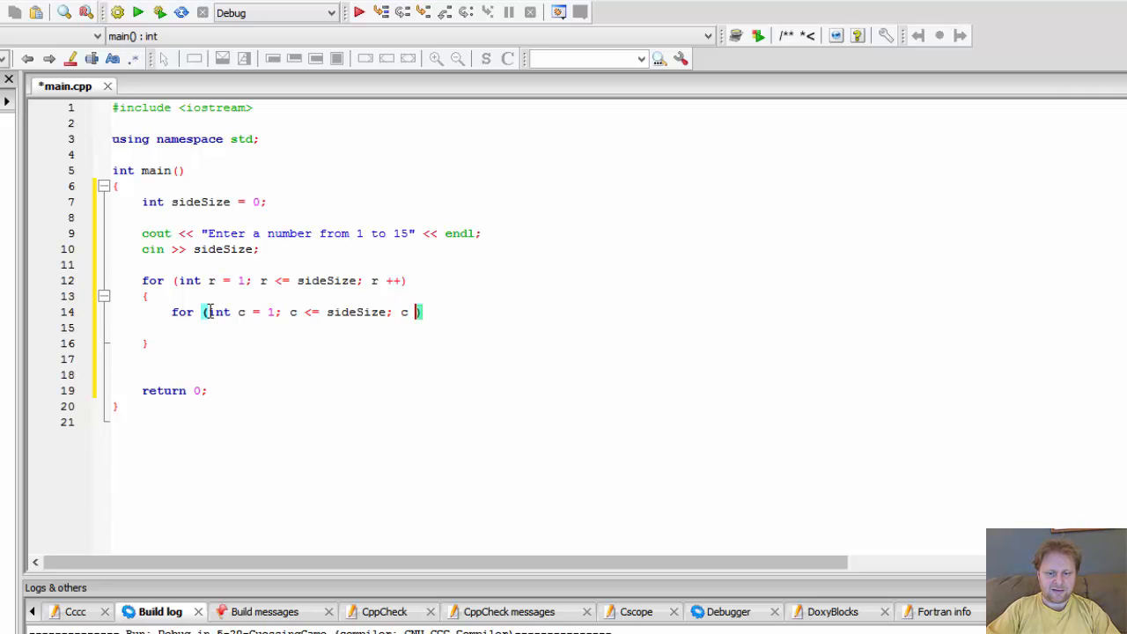
text(++)
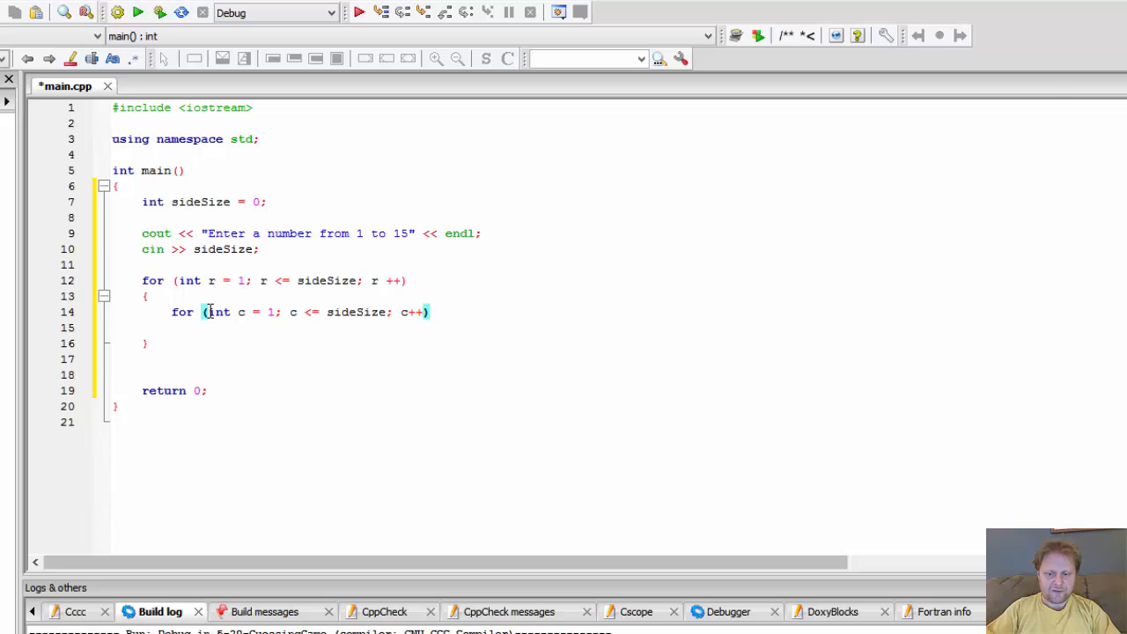
text({)
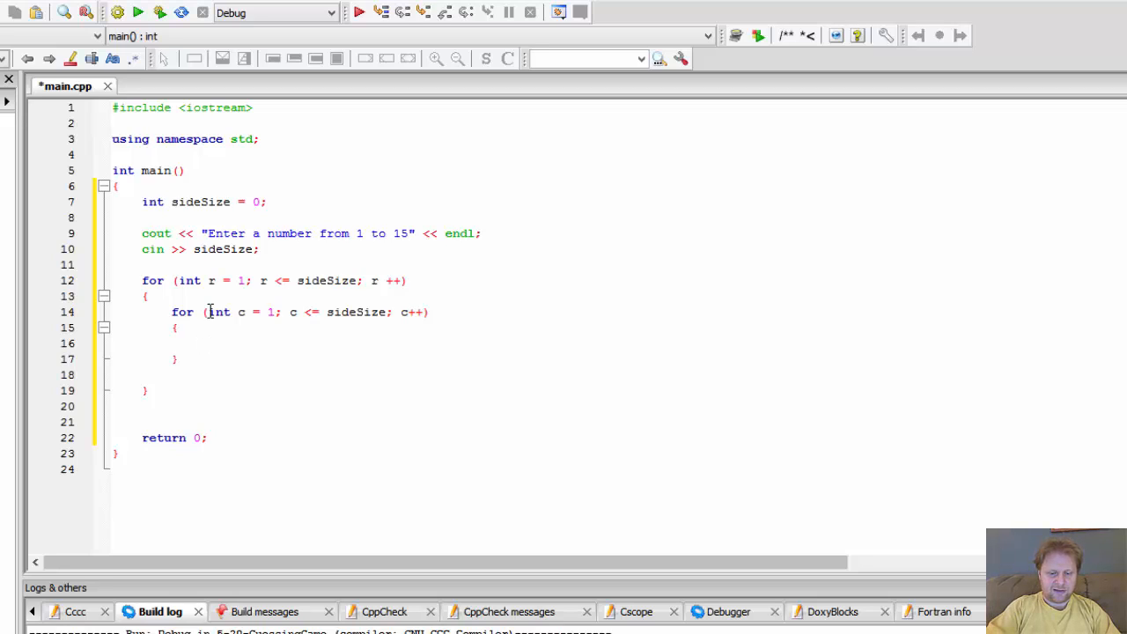
Step: Print "X" inside the inner loop and add cout << endl; after it
text(cout <<)
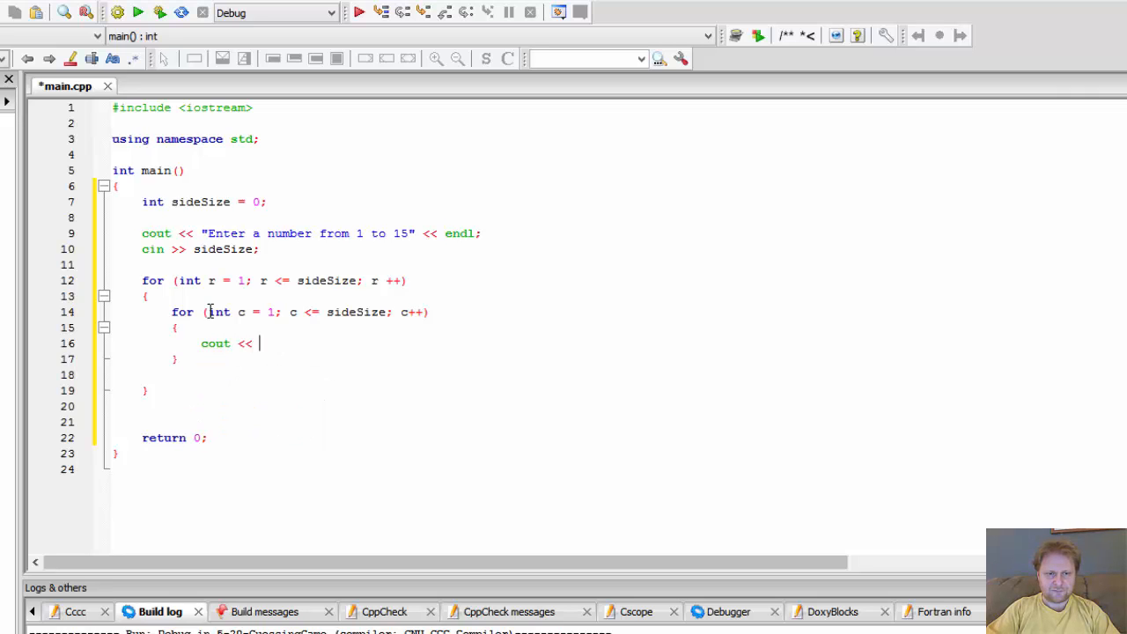
text("X")
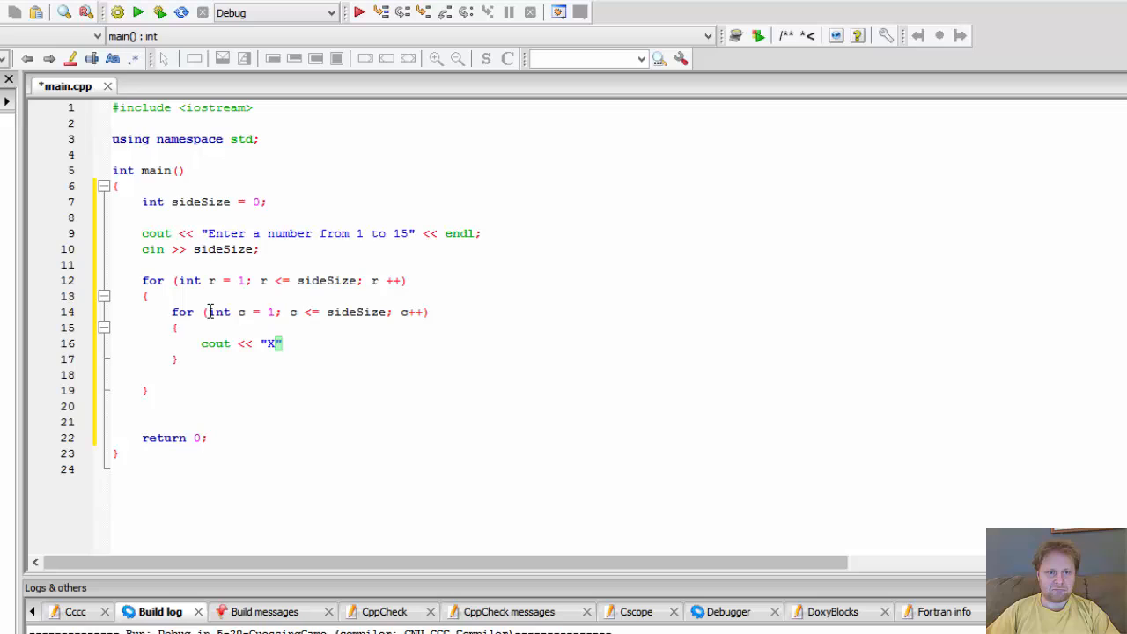
text(;)
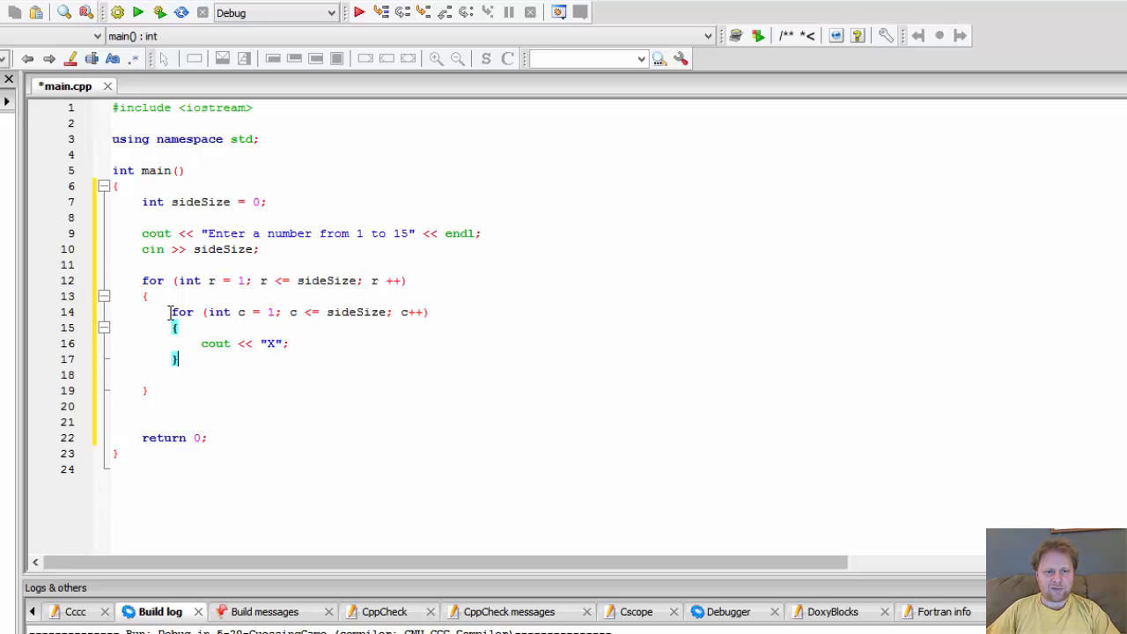
mouse_move(200, 356)
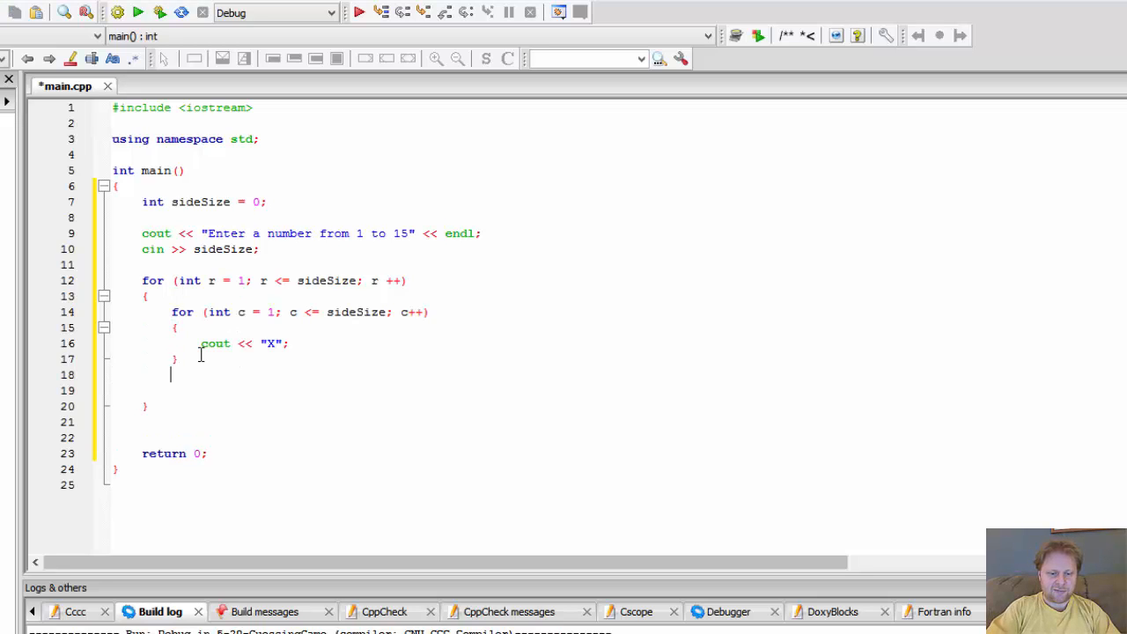
text(cout << en)
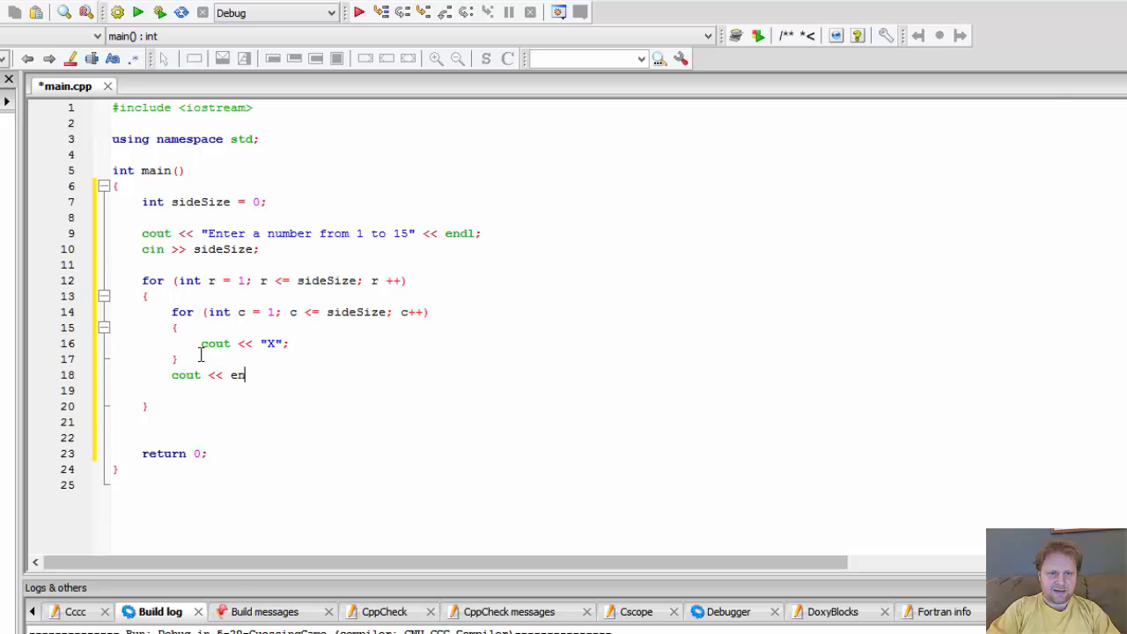
text(dl;)
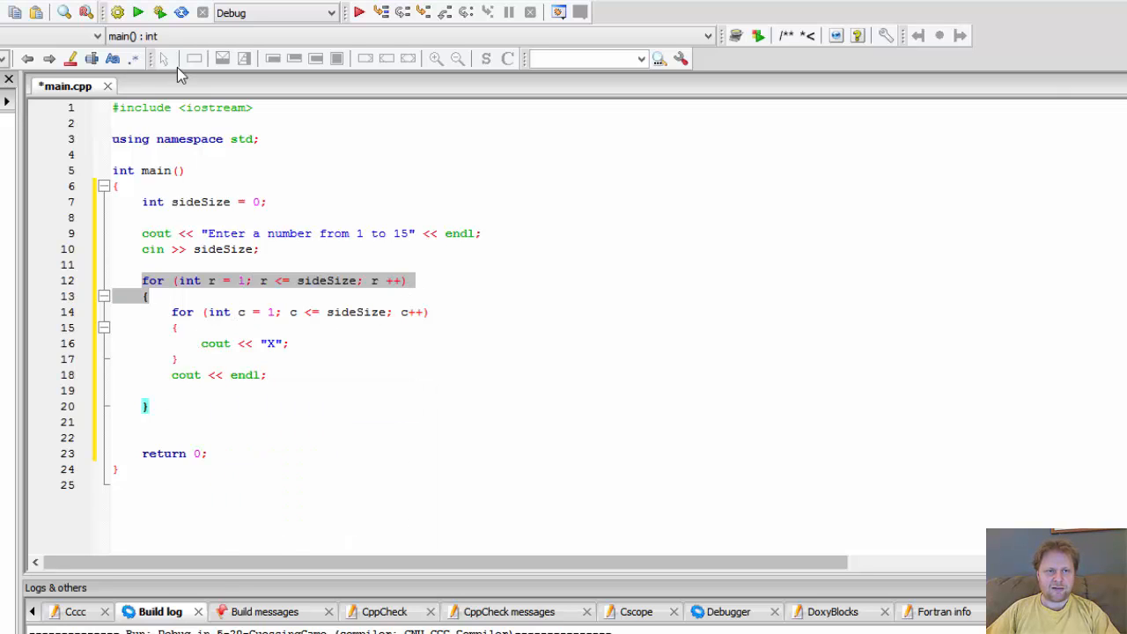
Step: Save and run the program, entering side size 10 in the console
key(ctrl+s)
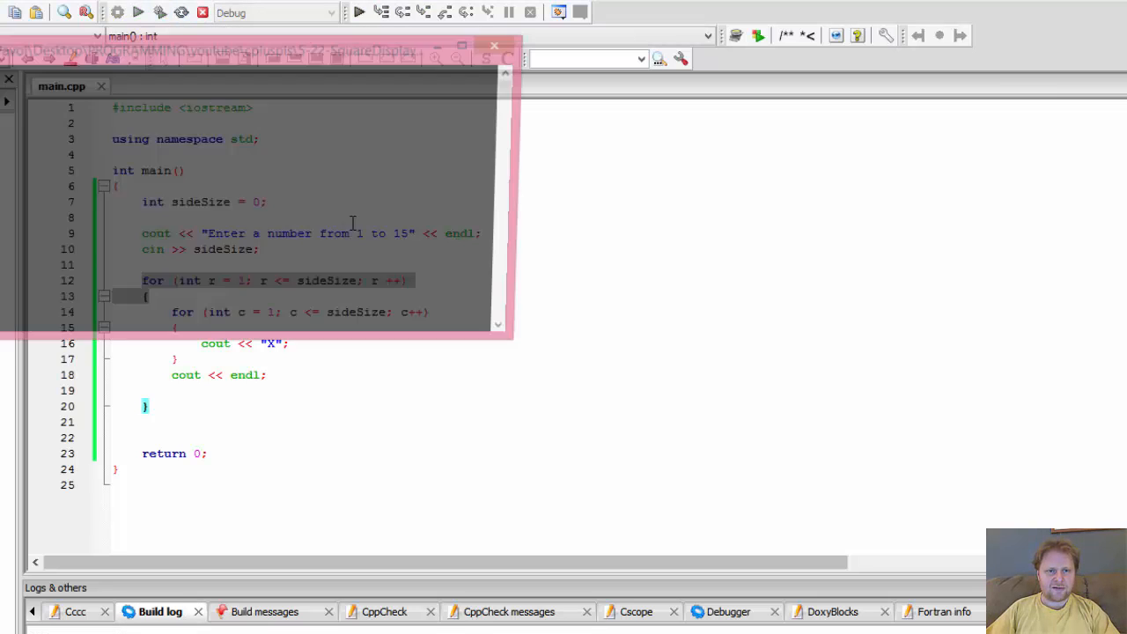
click(139, 11)
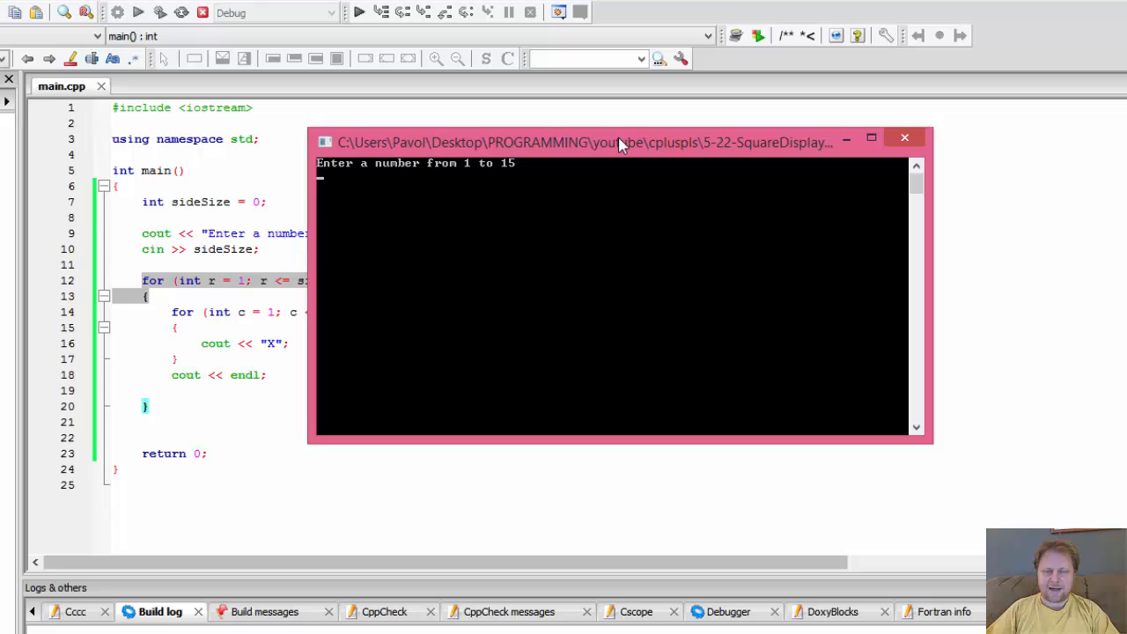
text(10)
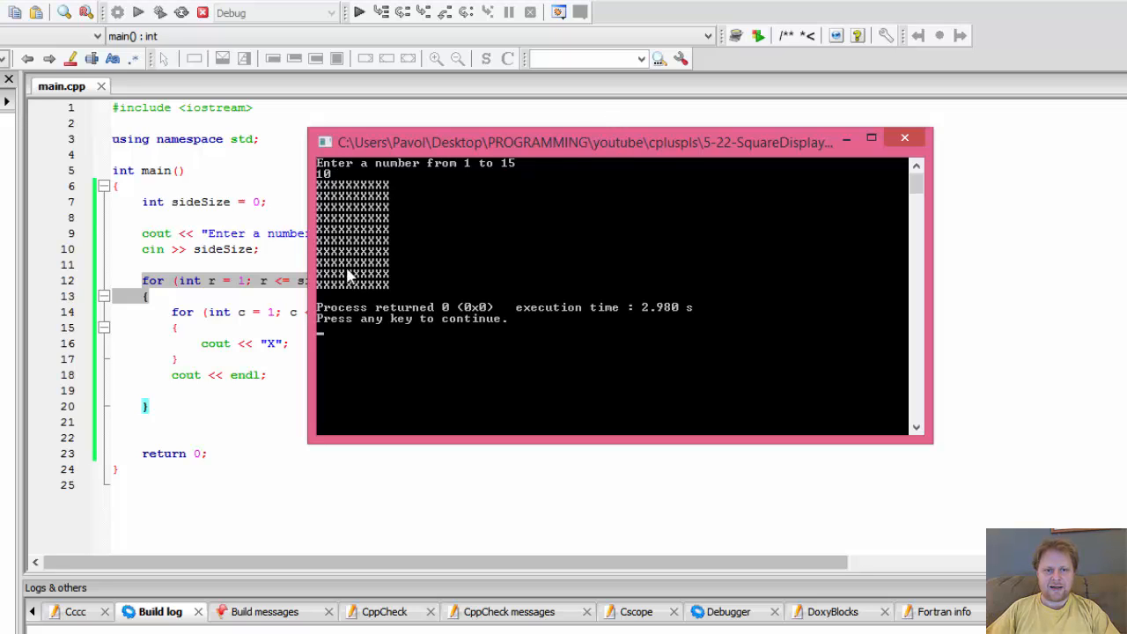
mouse_move(344, 188)
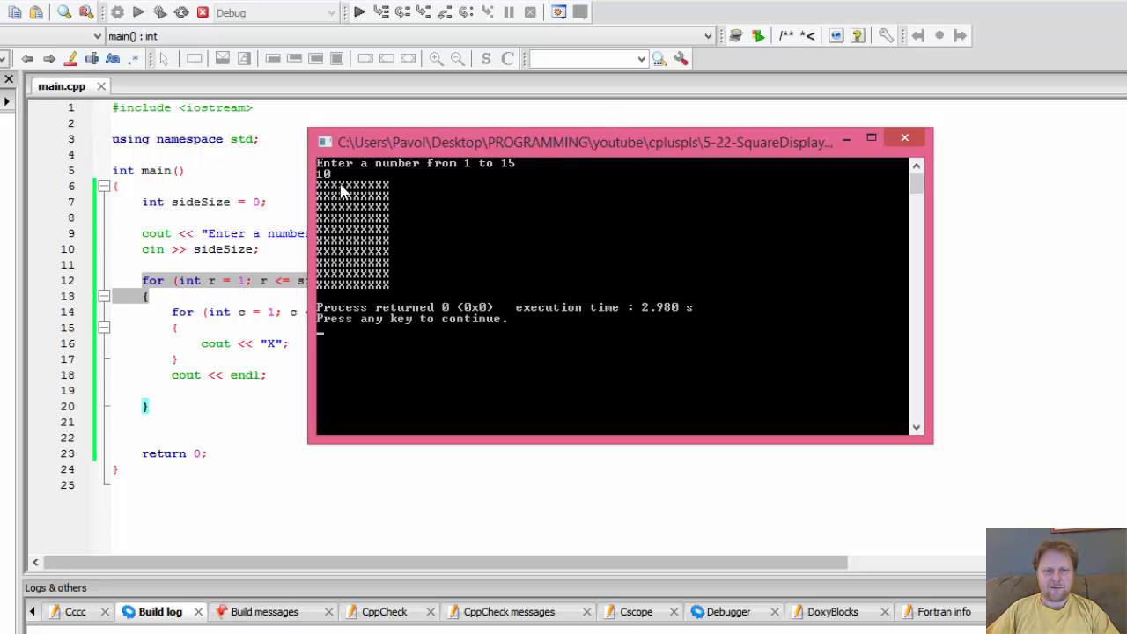
mouse_move(375, 193)
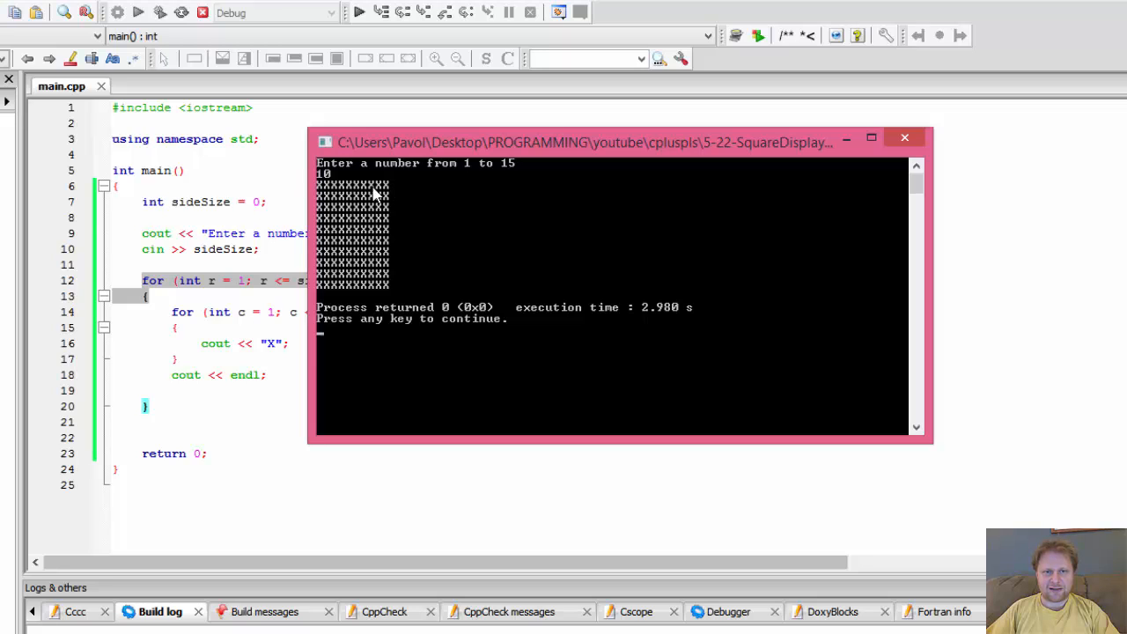
mouse_move(395, 192)
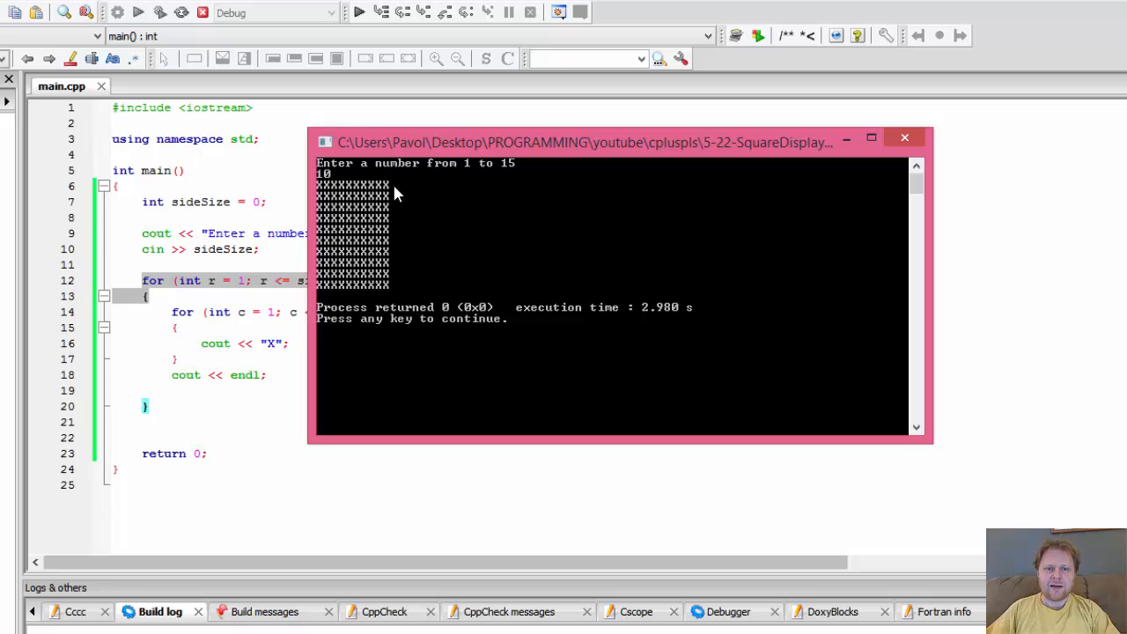
mouse_move(390, 231)
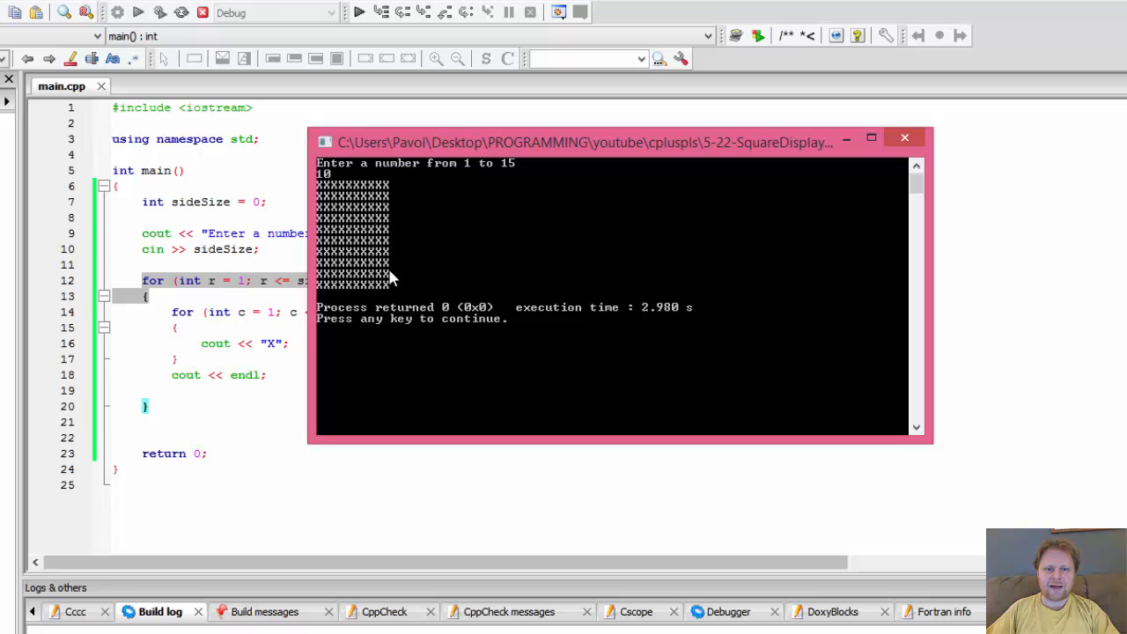
mouse_move(464, 226)
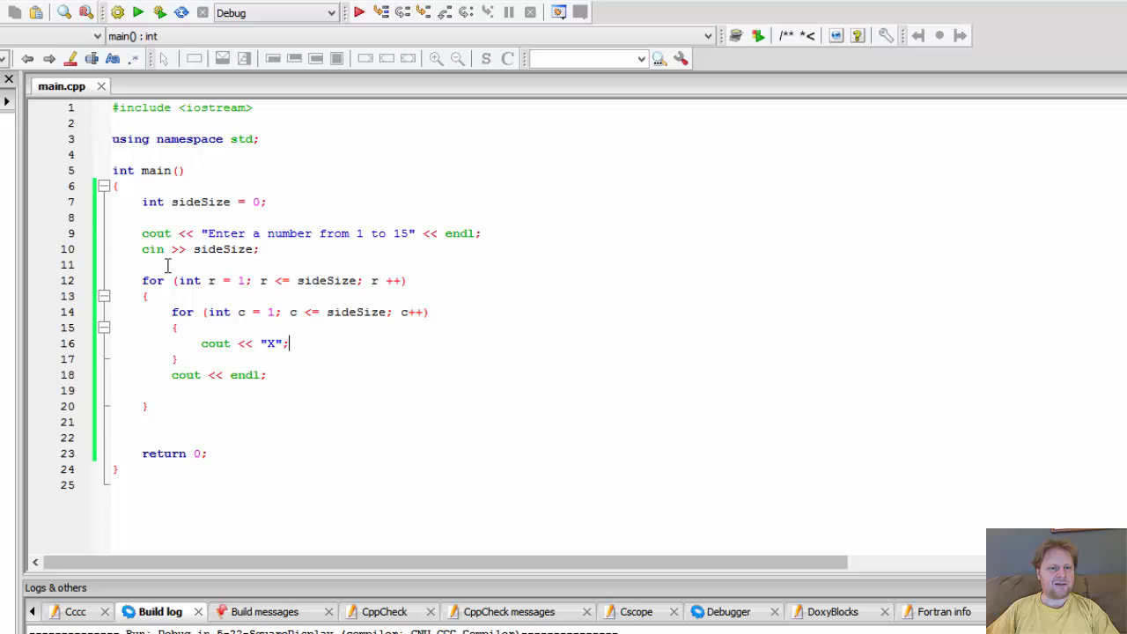
drag(142, 280, 176, 358)
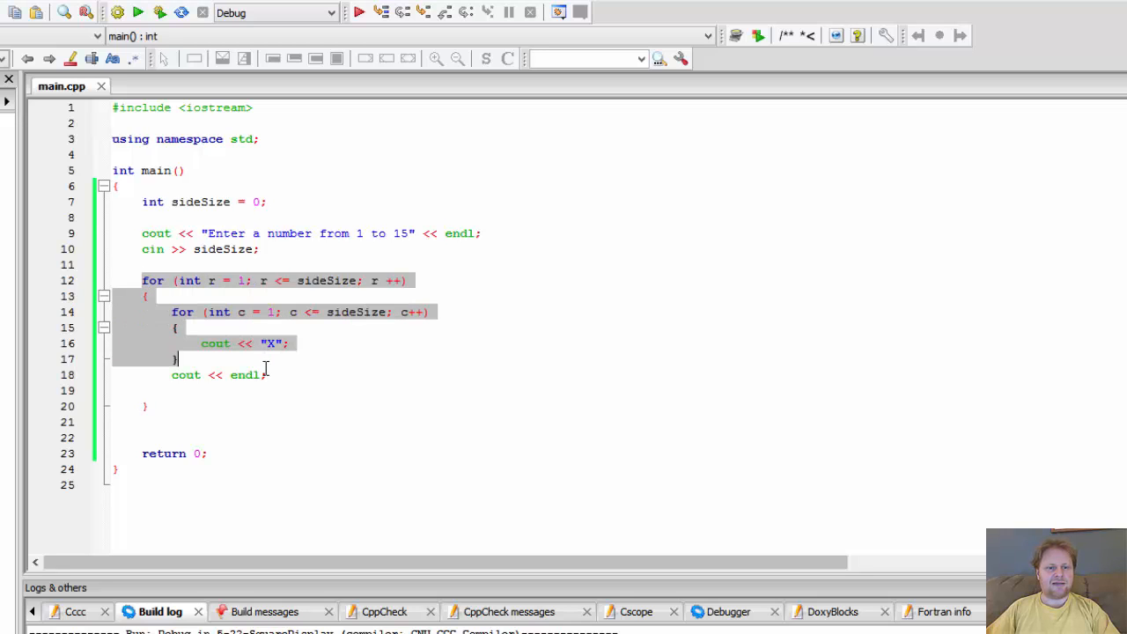
click(267, 374)
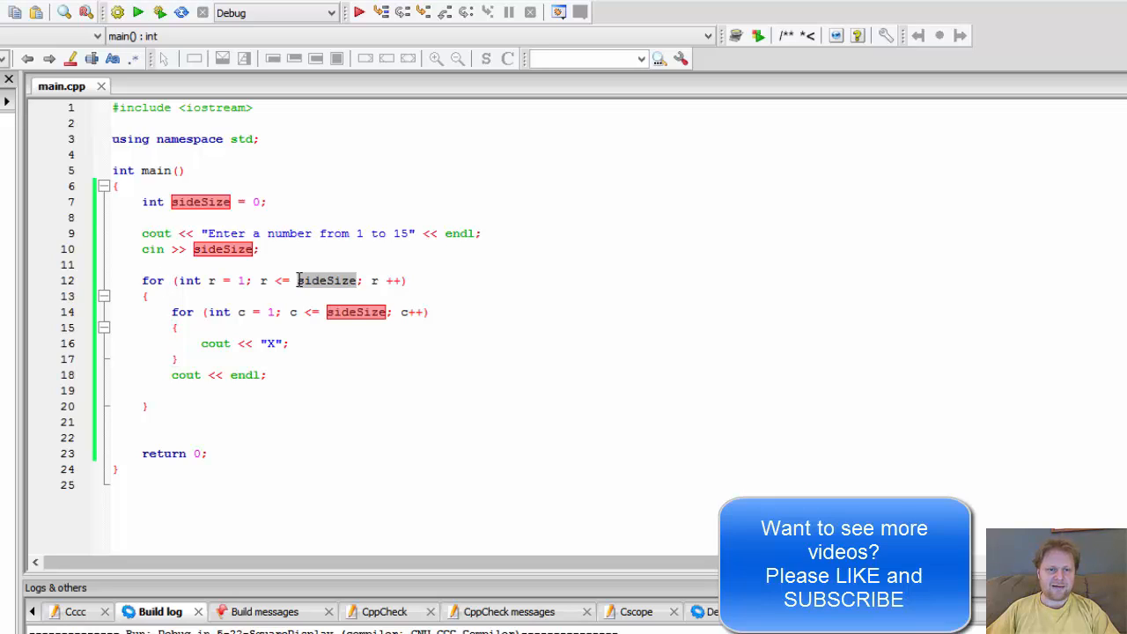
mouse_move(310, 248)
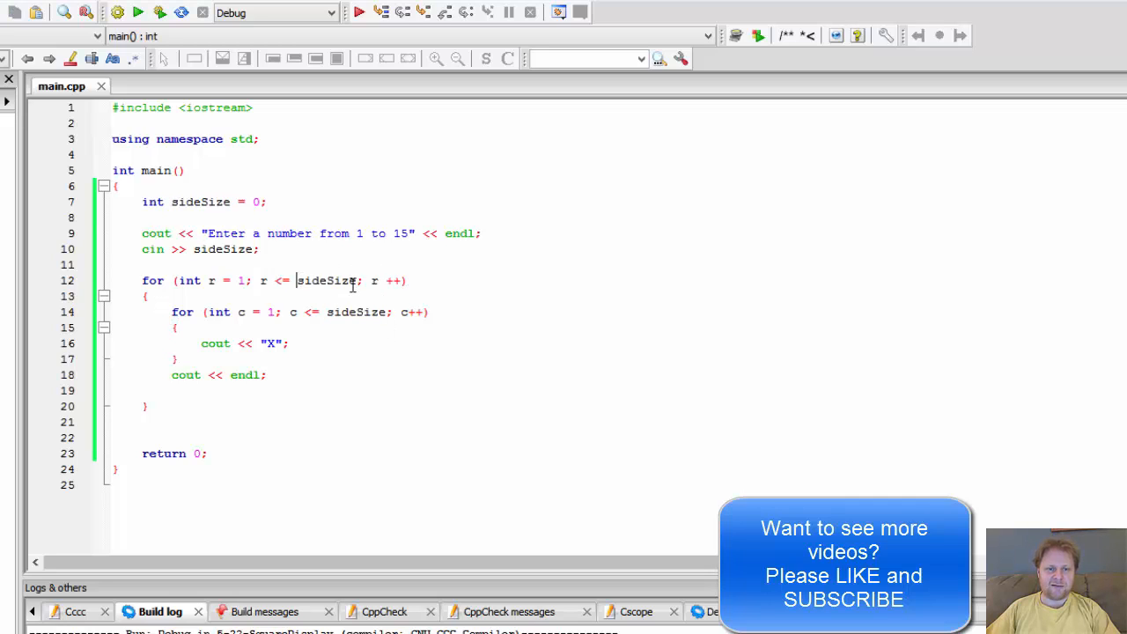
double_click(328, 280)
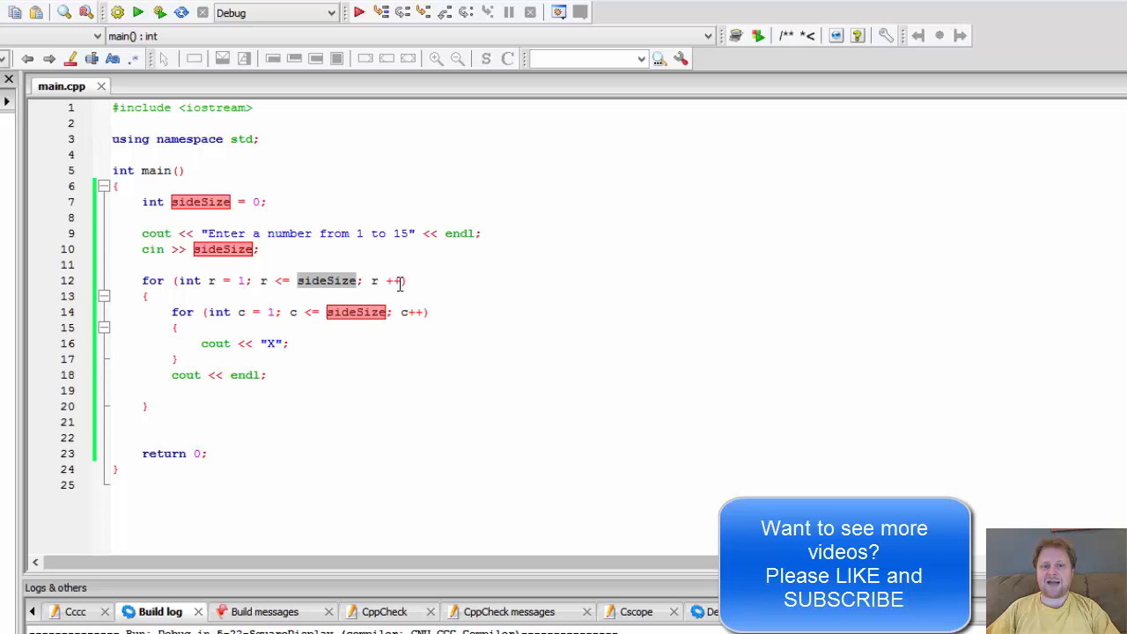